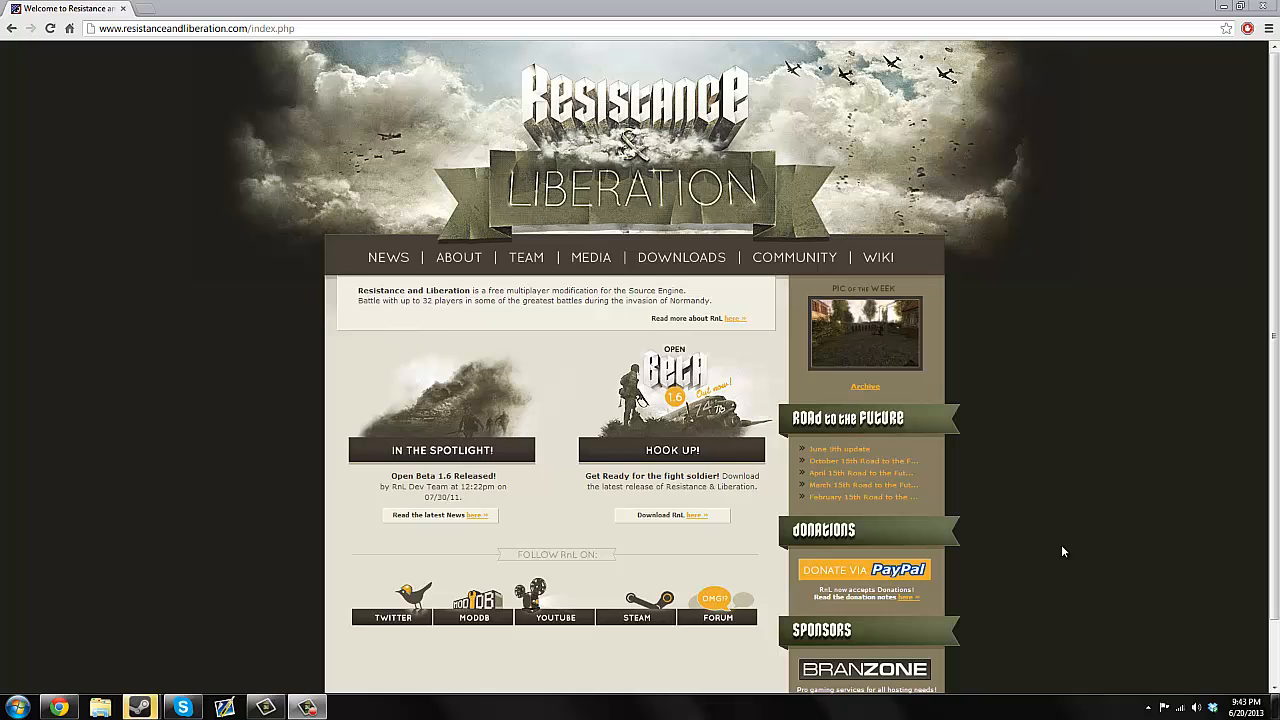
{"action": "mouse_move", "coordinate": [1046, 412]}
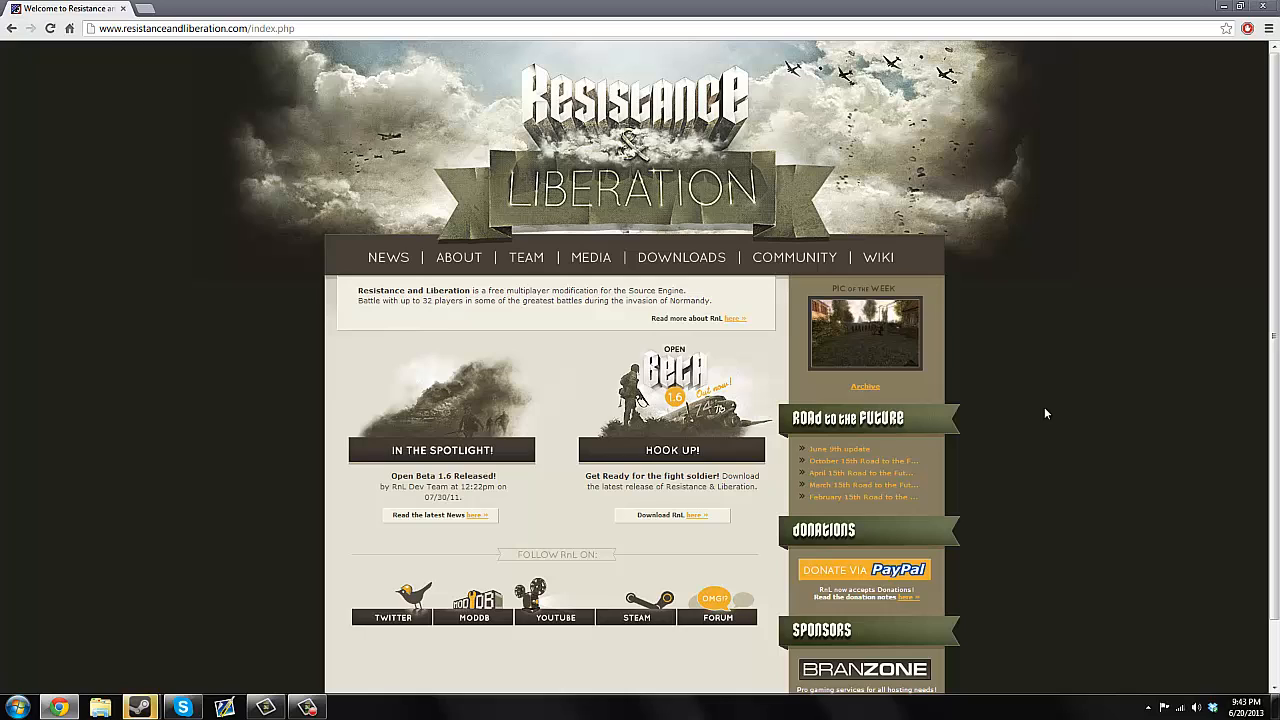
Follow 'Read the latest News' to the Open Beta 1.6 Released! post.
{"action": "left_click", "coordinate": [388, 256]}
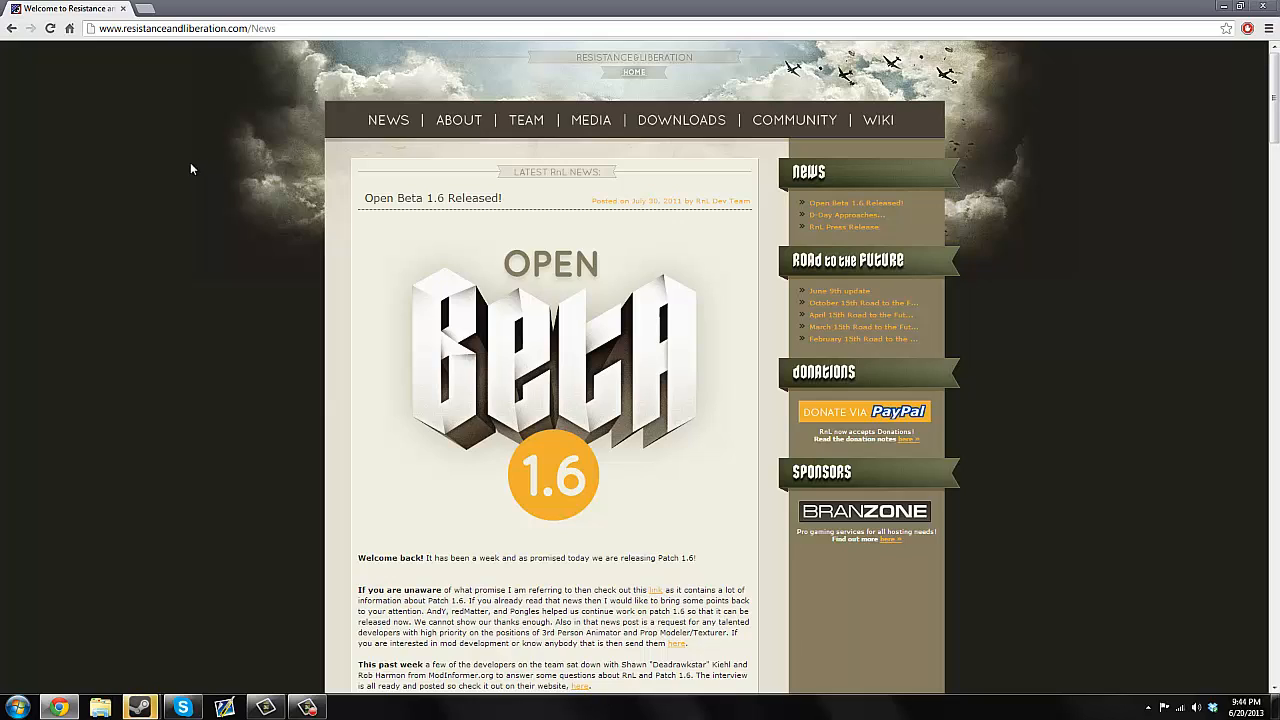
{"action": "mouse_move", "coordinate": [184, 180]}
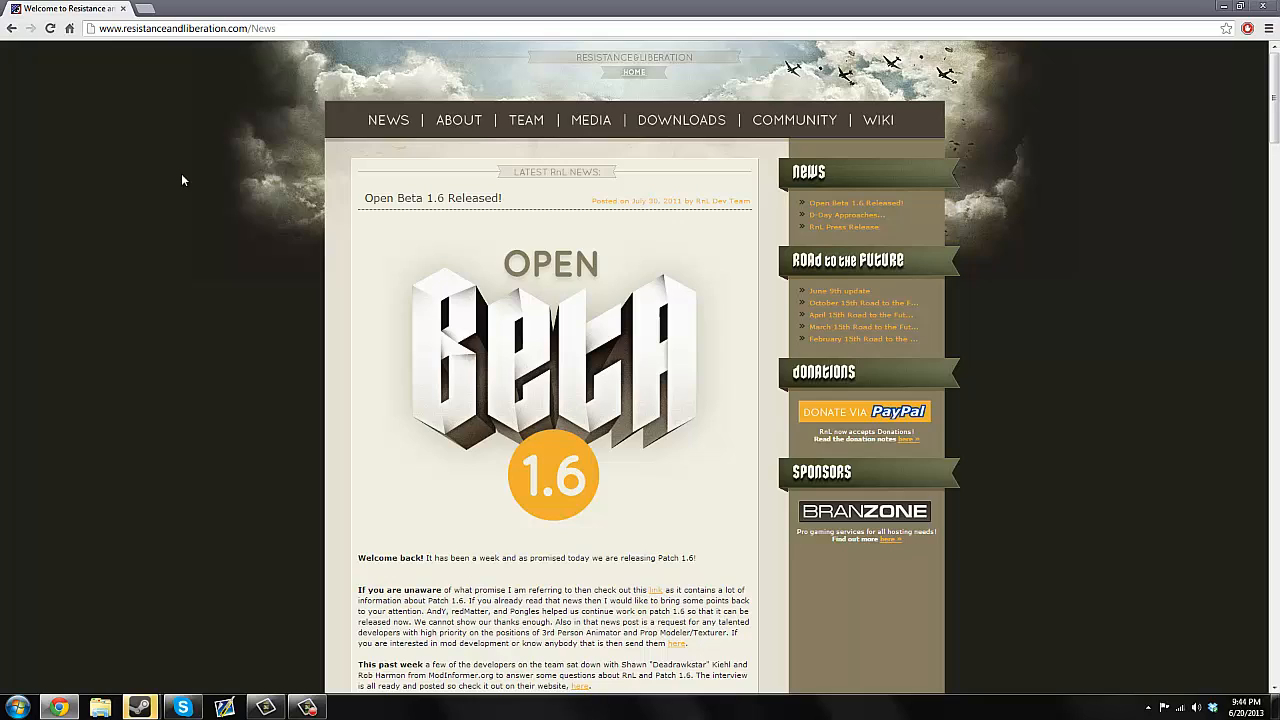
{"action": "mouse_move", "coordinate": [164, 188]}
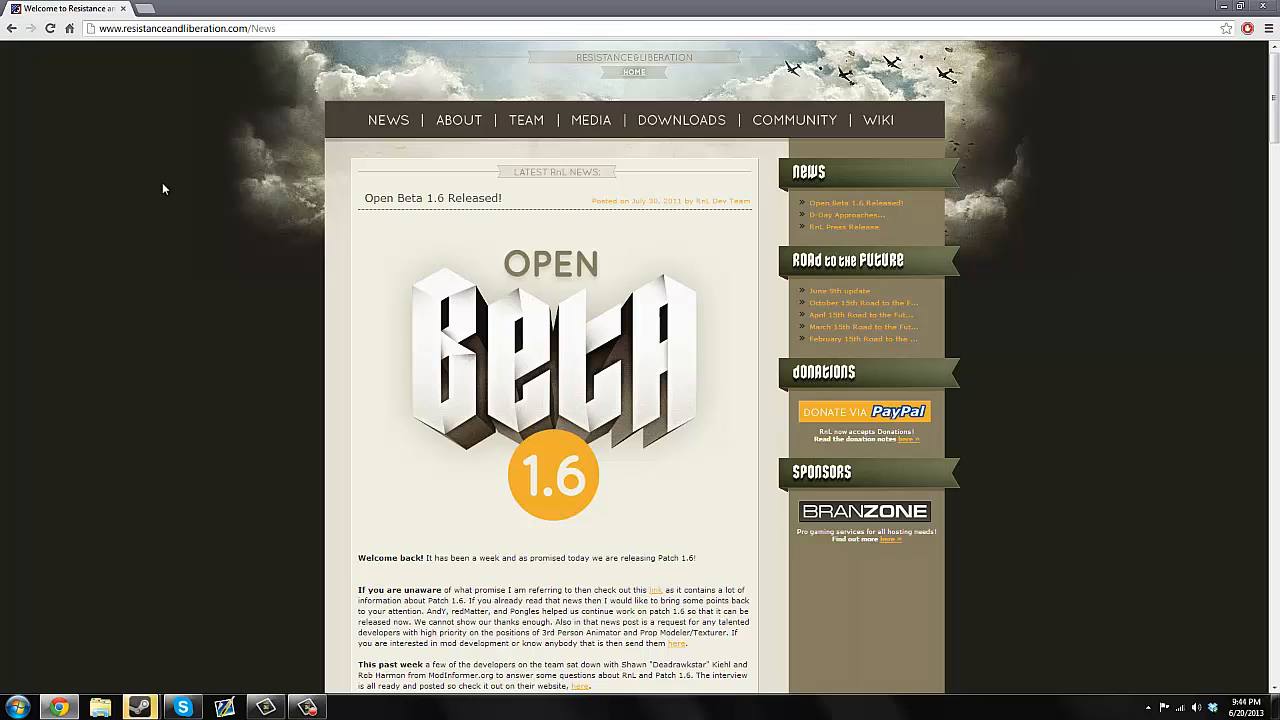
{"action": "mouse_move", "coordinate": [320, 188]}
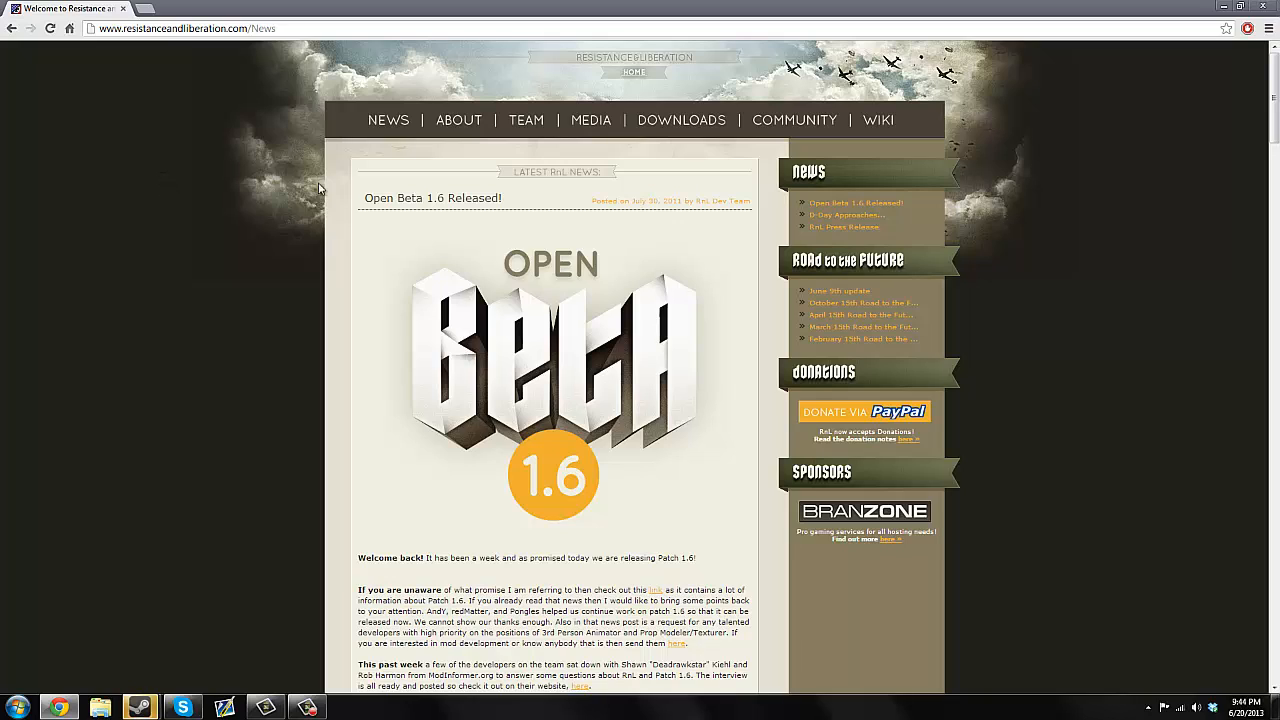
{"action": "mouse_move", "coordinate": [704, 168]}
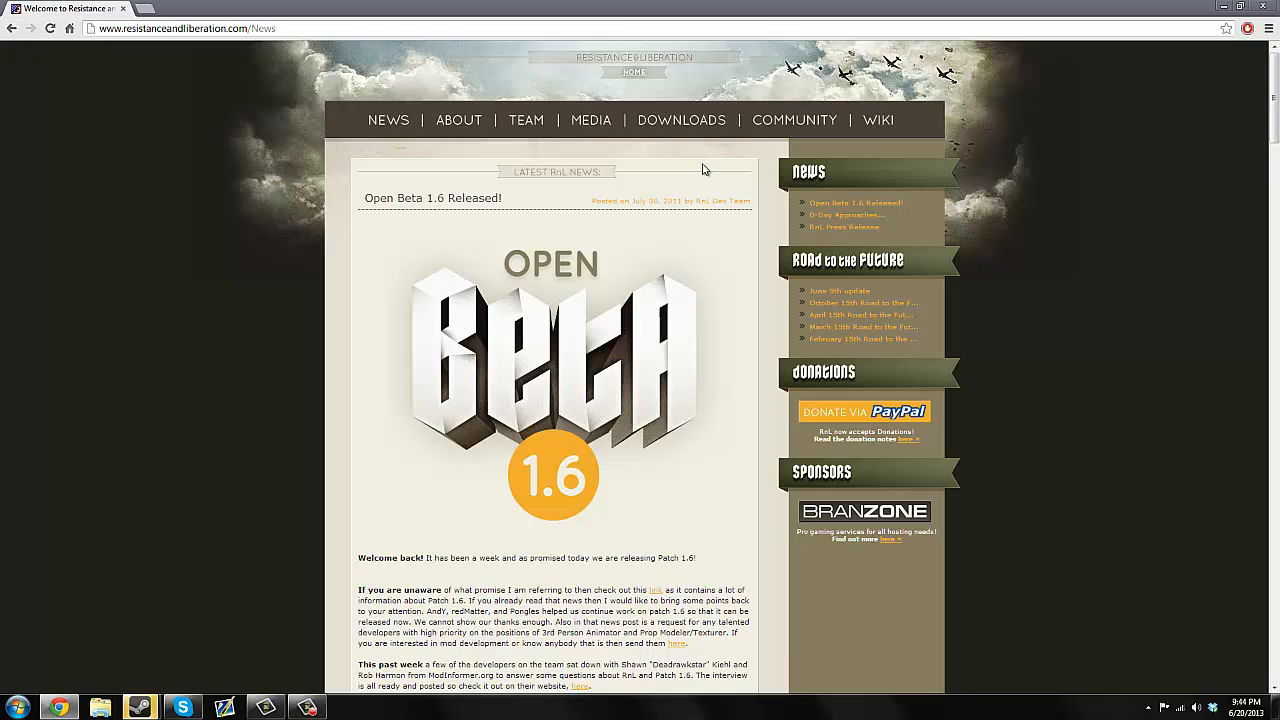
Show the DOWNLOADS page listing the Open Beta 1.6 full installer and zip mirrors.
{"action": "left_click", "coordinate": [680, 120]}
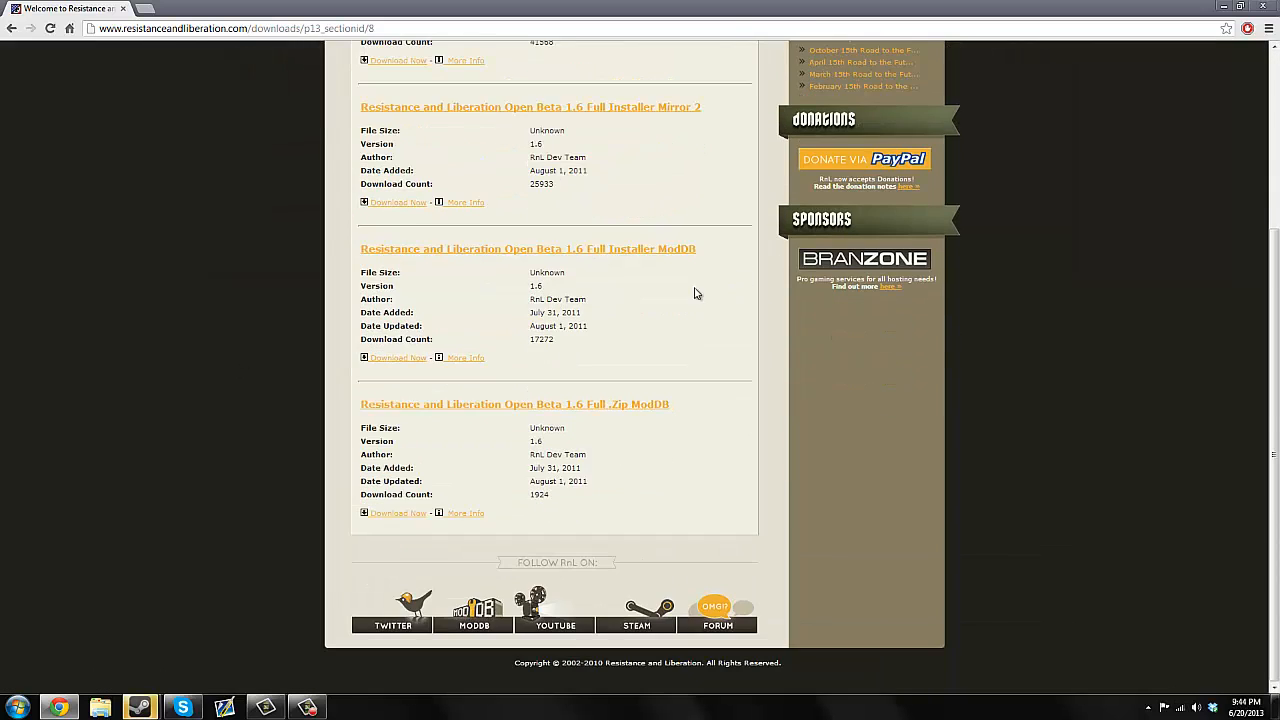
{"action": "scroll", "scroll_direction": "up", "scroll_amount": 3}
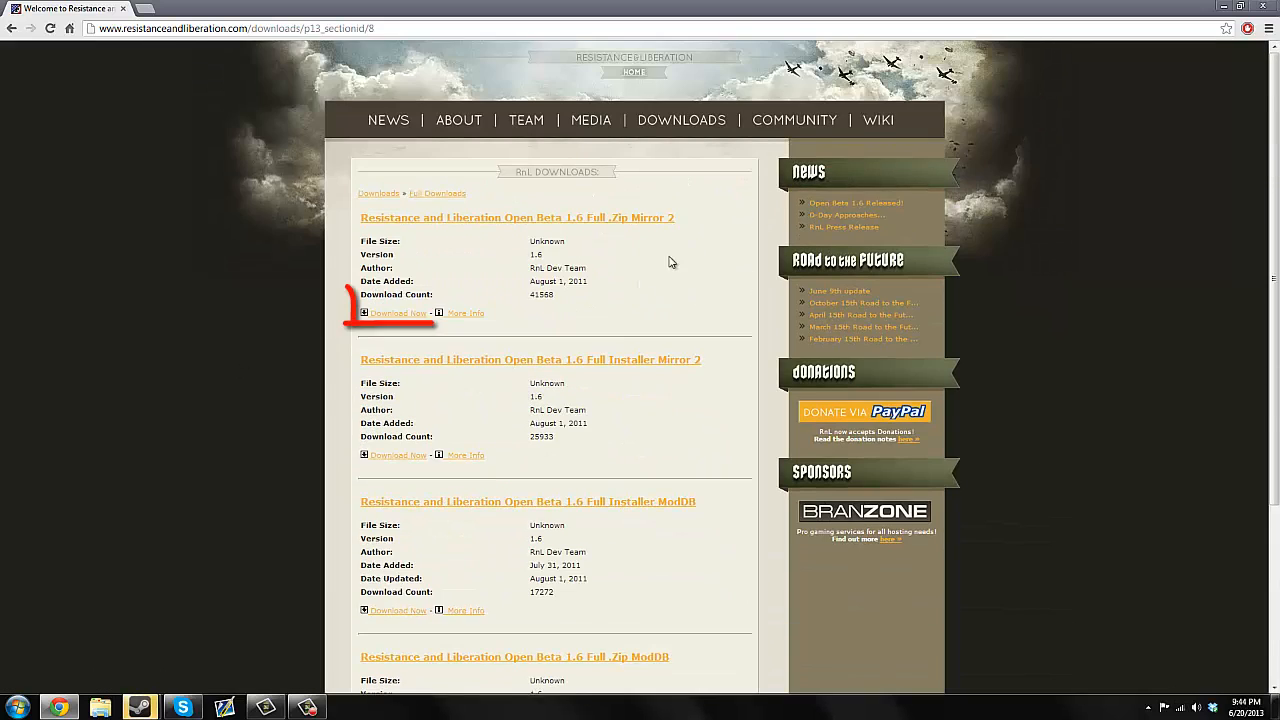
{"action": "scroll", "scroll_direction": "down", "scroll_amount": 3}
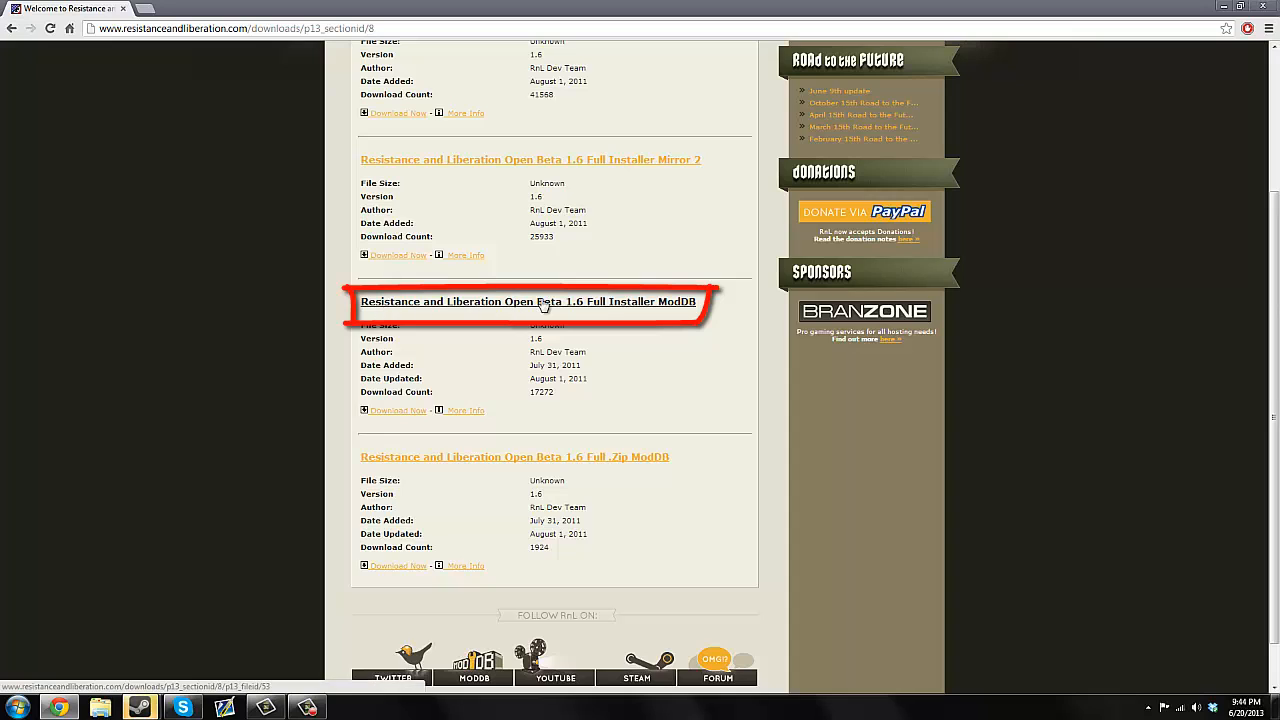
{"action": "mouse_move", "coordinate": [692, 304]}
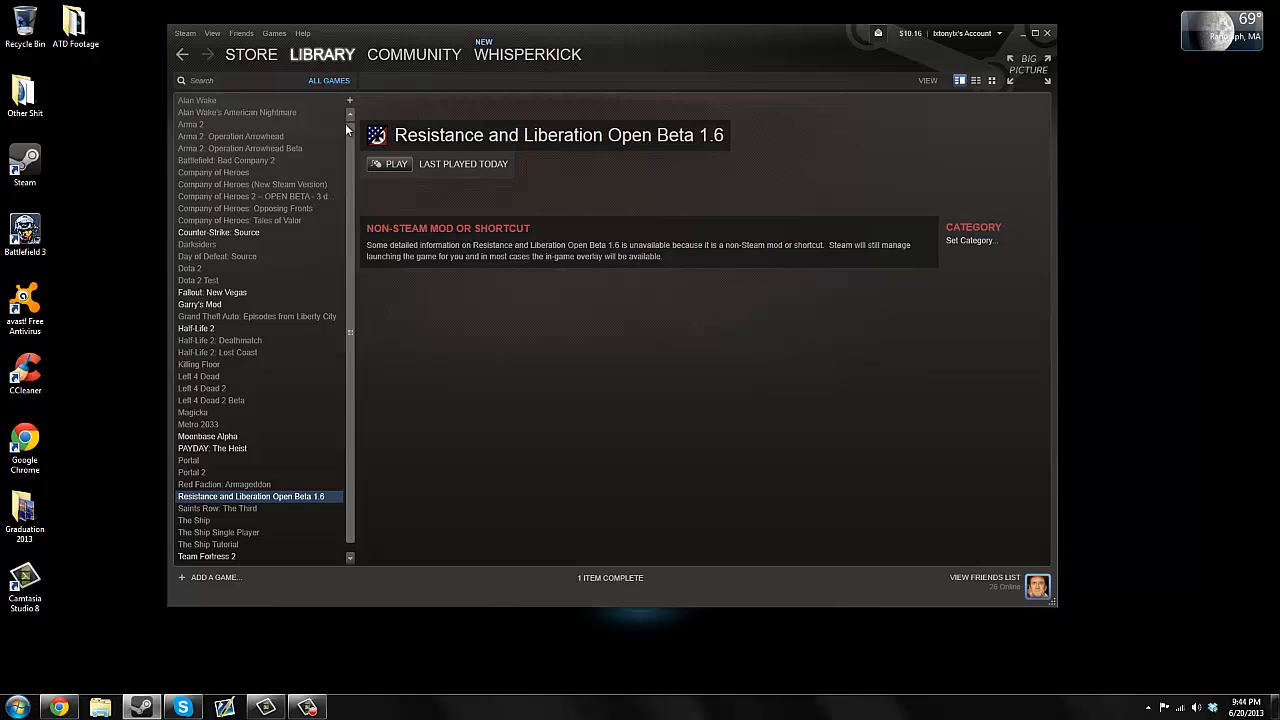
{"action": "left_click", "coordinate": [322, 54]}
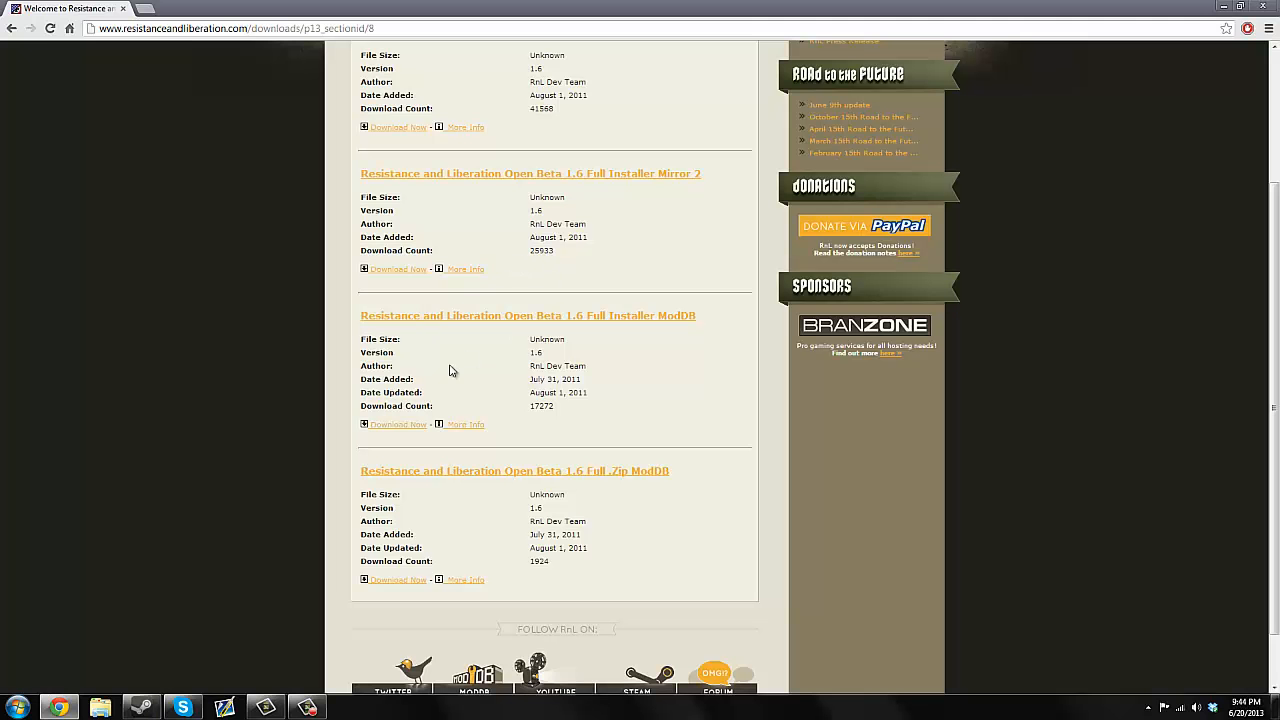
Start the Open Beta 1.6 Full Installer download from its ModDB page via Download Now.
{"action": "left_click", "coordinate": [528, 316]}
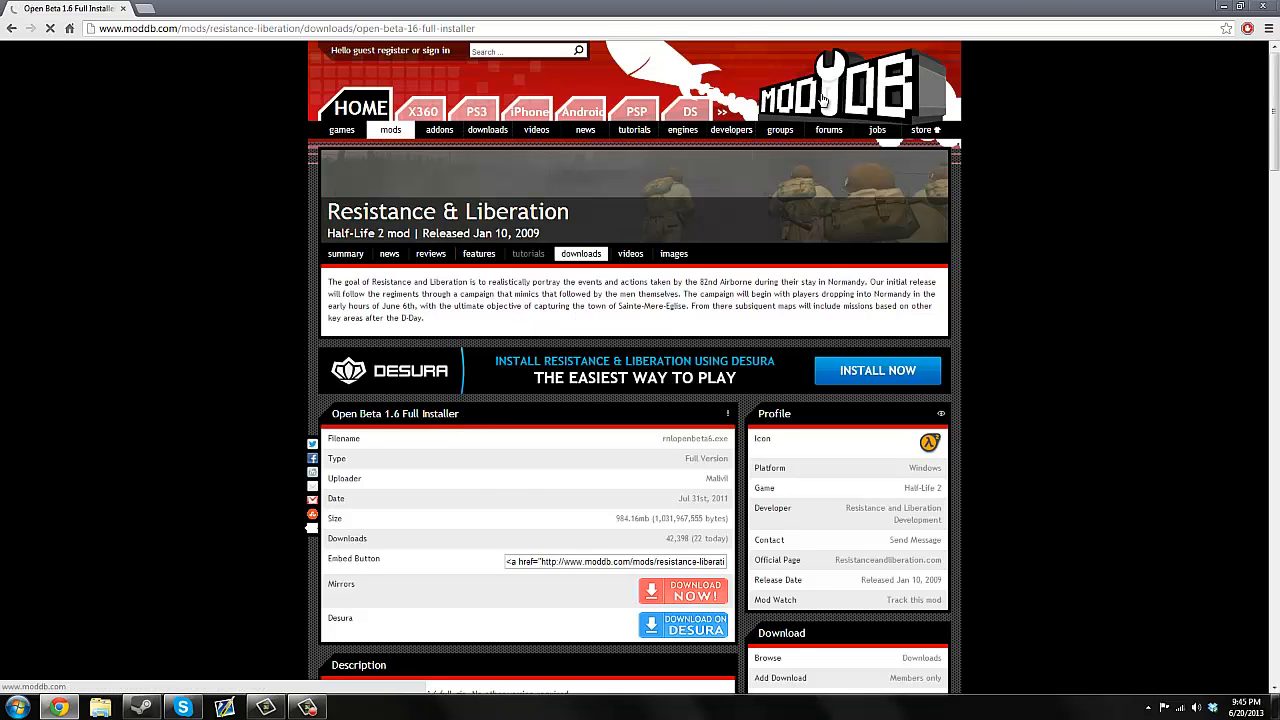
{"action": "scroll", "scroll_direction": "down", "scroll_amount": 3}
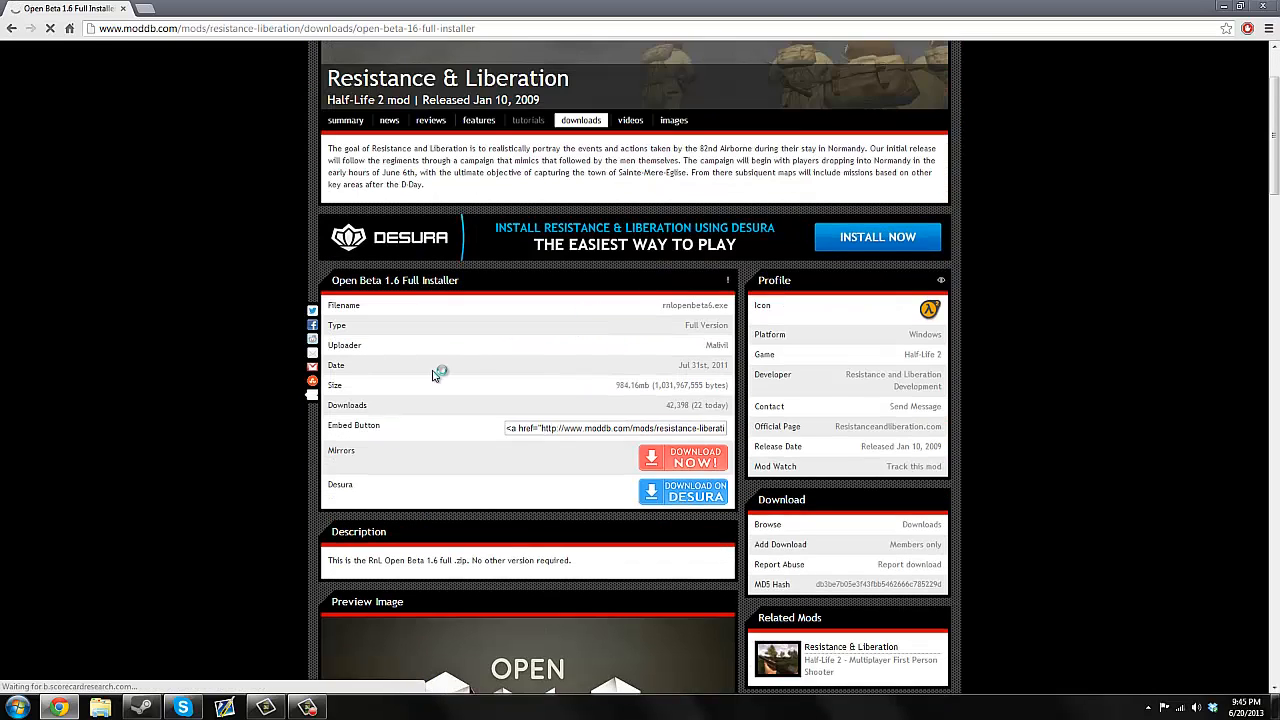
{"action": "mouse_move", "coordinate": [684, 458]}
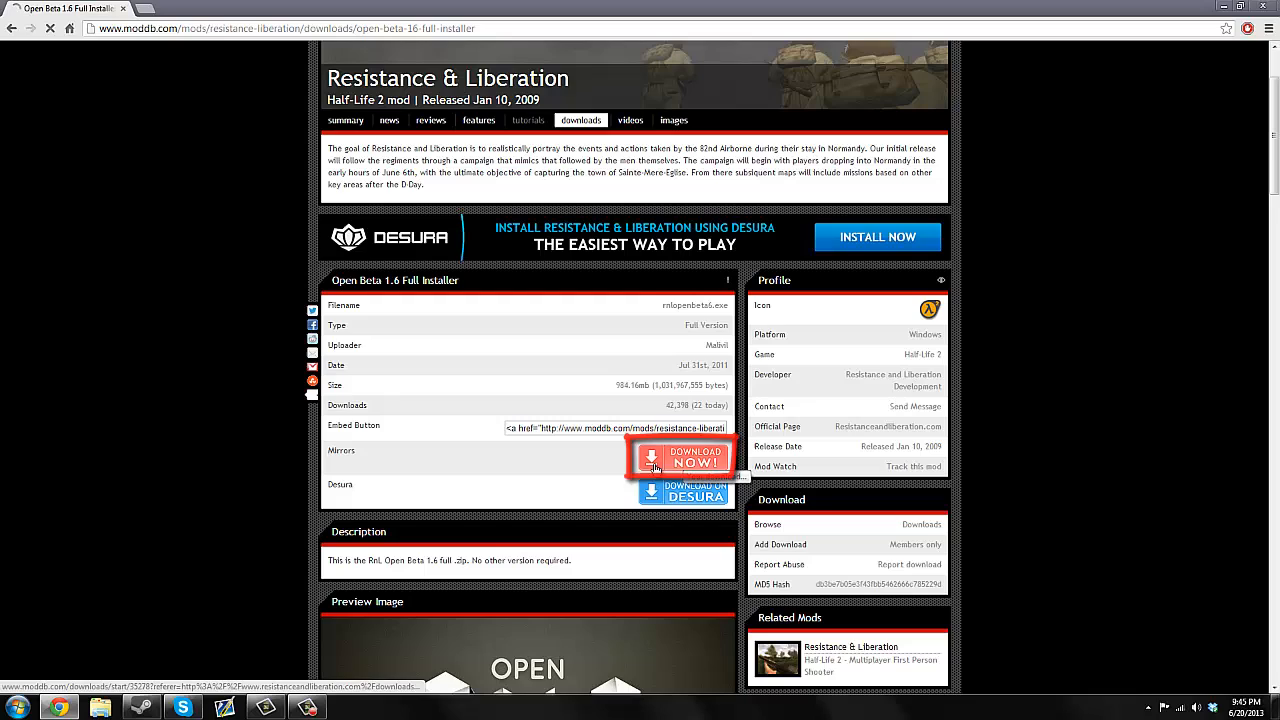
{"action": "left_click", "coordinate": [684, 456]}
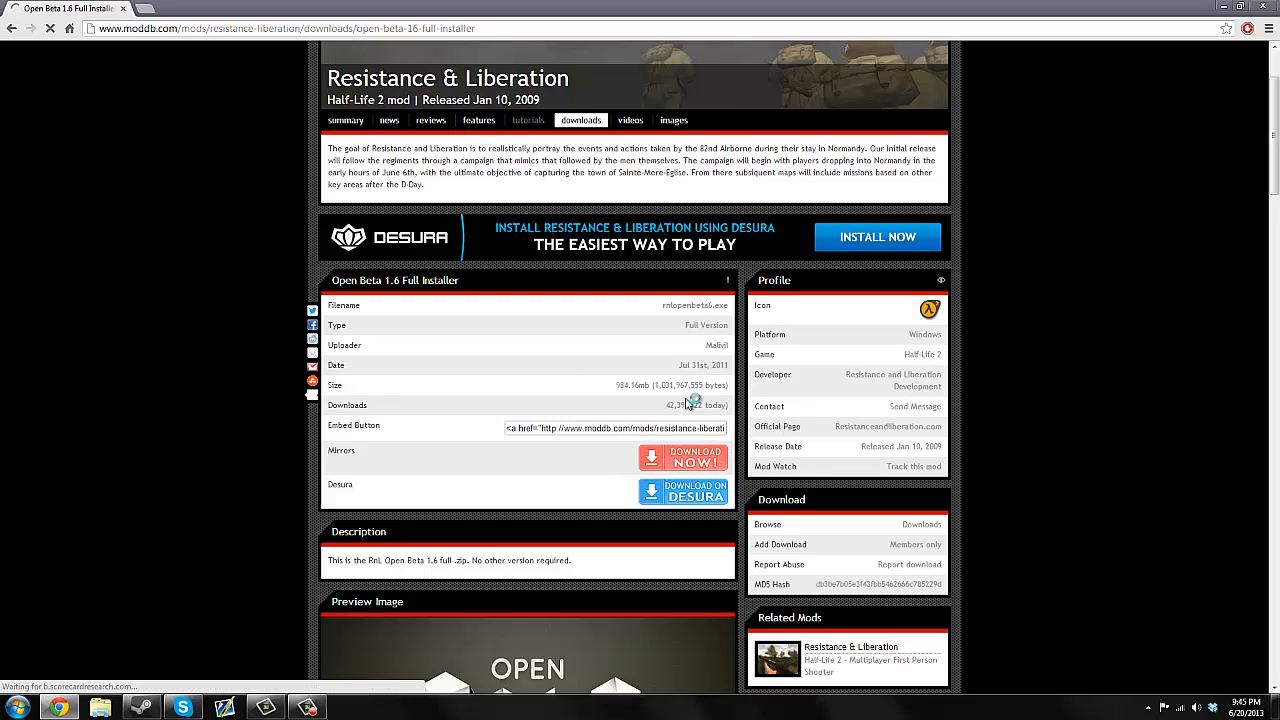
{"action": "mouse_move", "coordinate": [584, 344]}
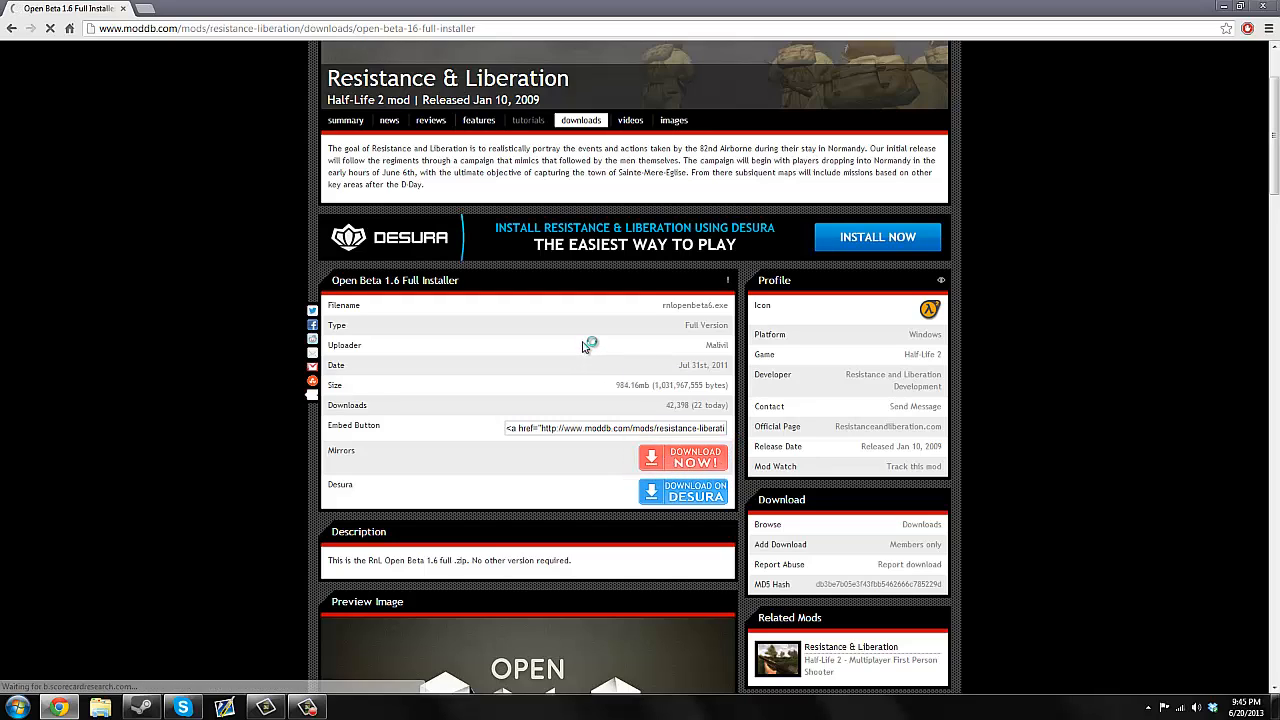
{"action": "mouse_move", "coordinate": [586, 336]}
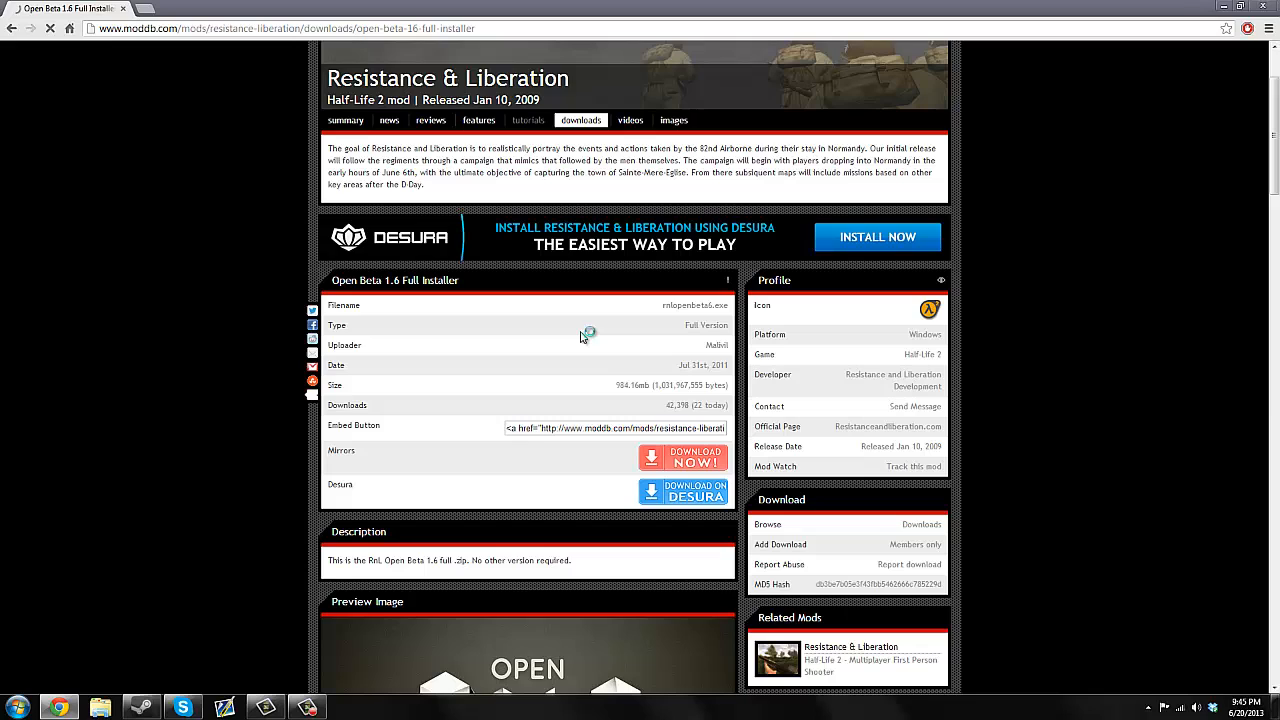
{"action": "mouse_move", "coordinate": [224, 600]}
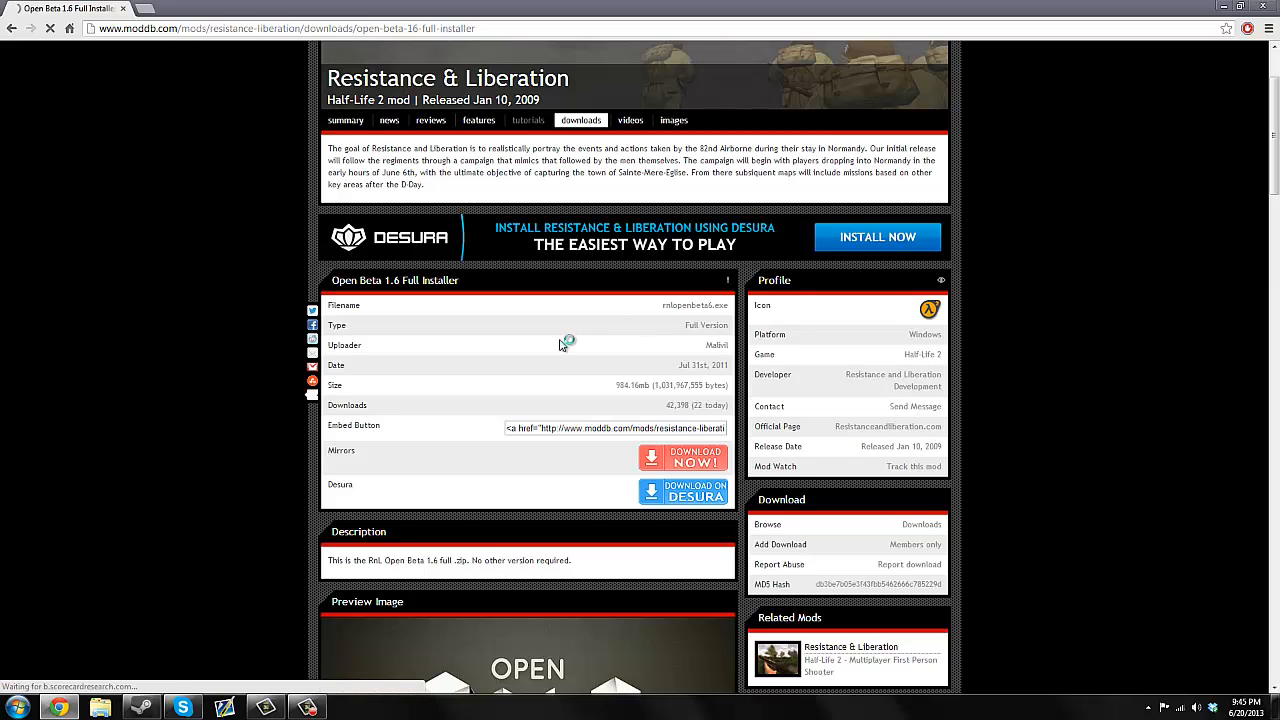
{"action": "mouse_move", "coordinate": [532, 348]}
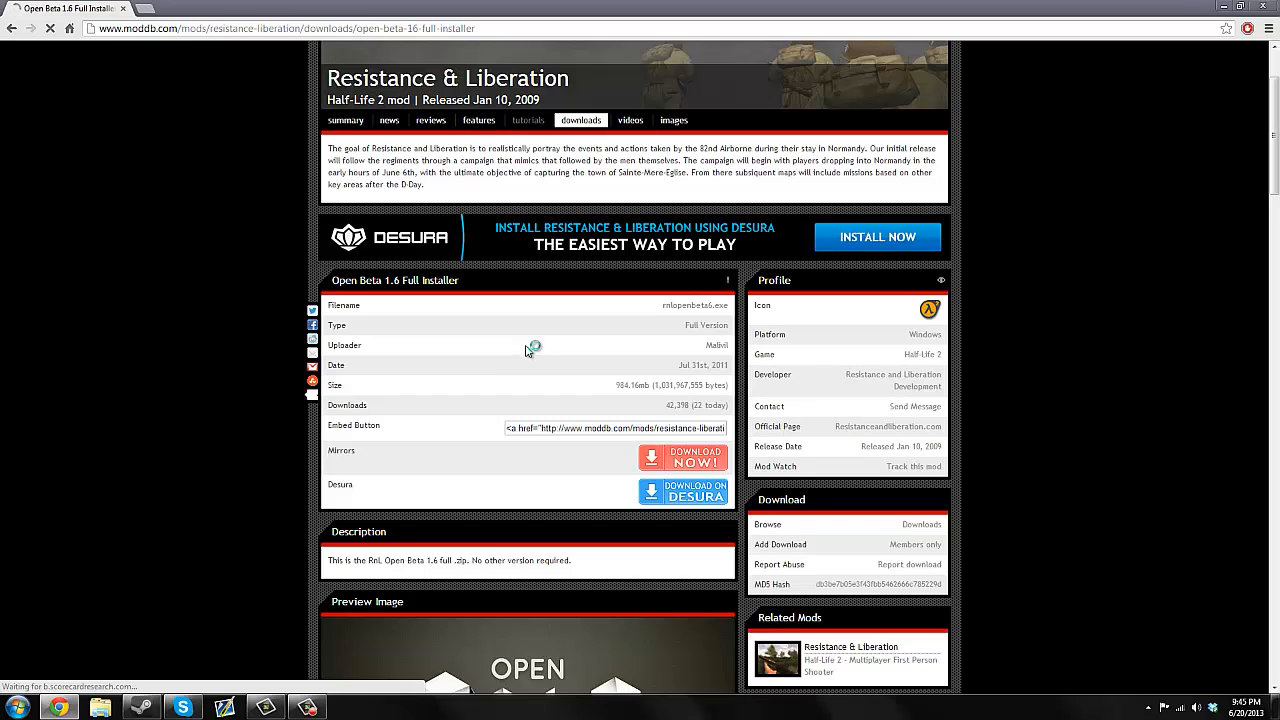
{"action": "mouse_move", "coordinate": [490, 344]}
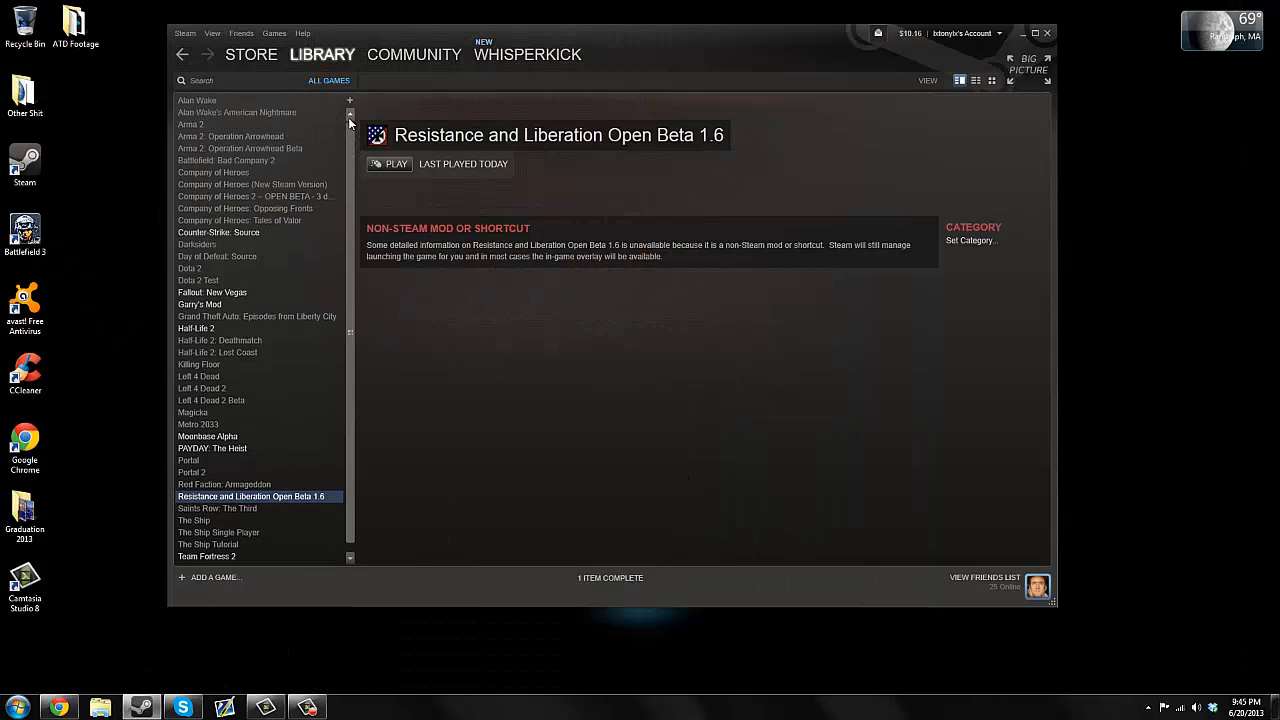
{"action": "mouse_move", "coordinate": [294, 292]}
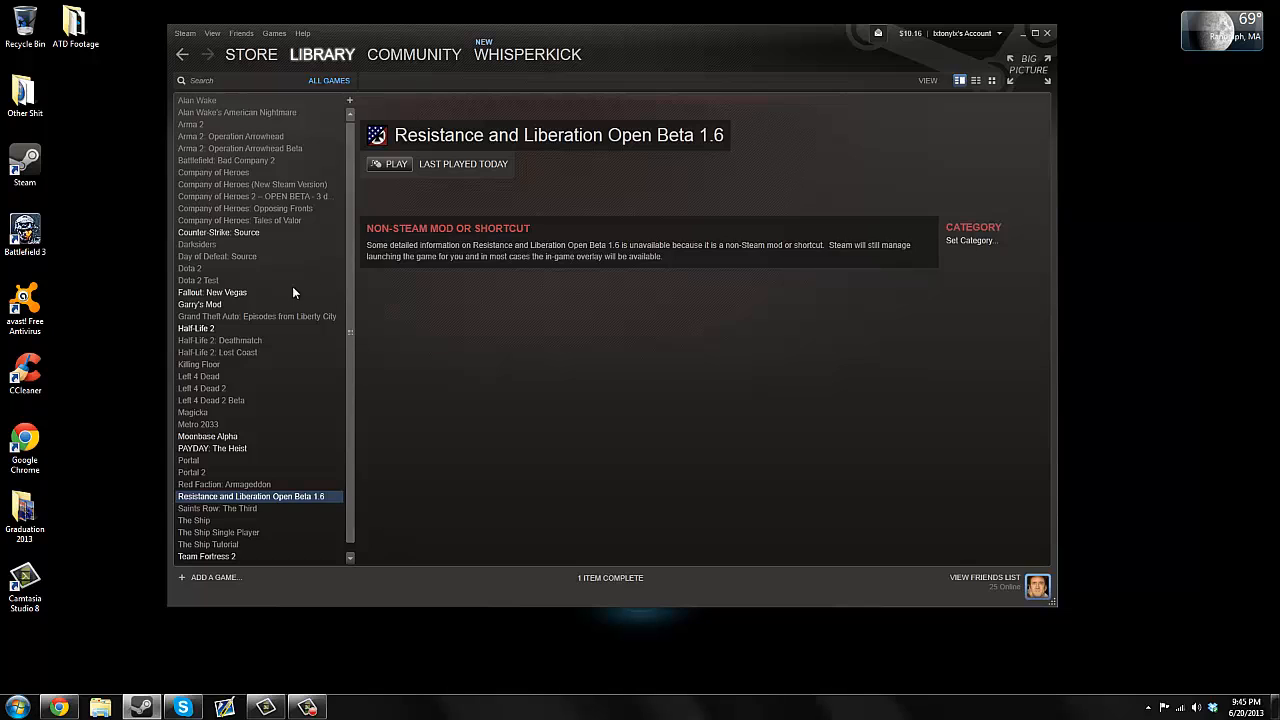
{"action": "mouse_move", "coordinate": [236, 500]}
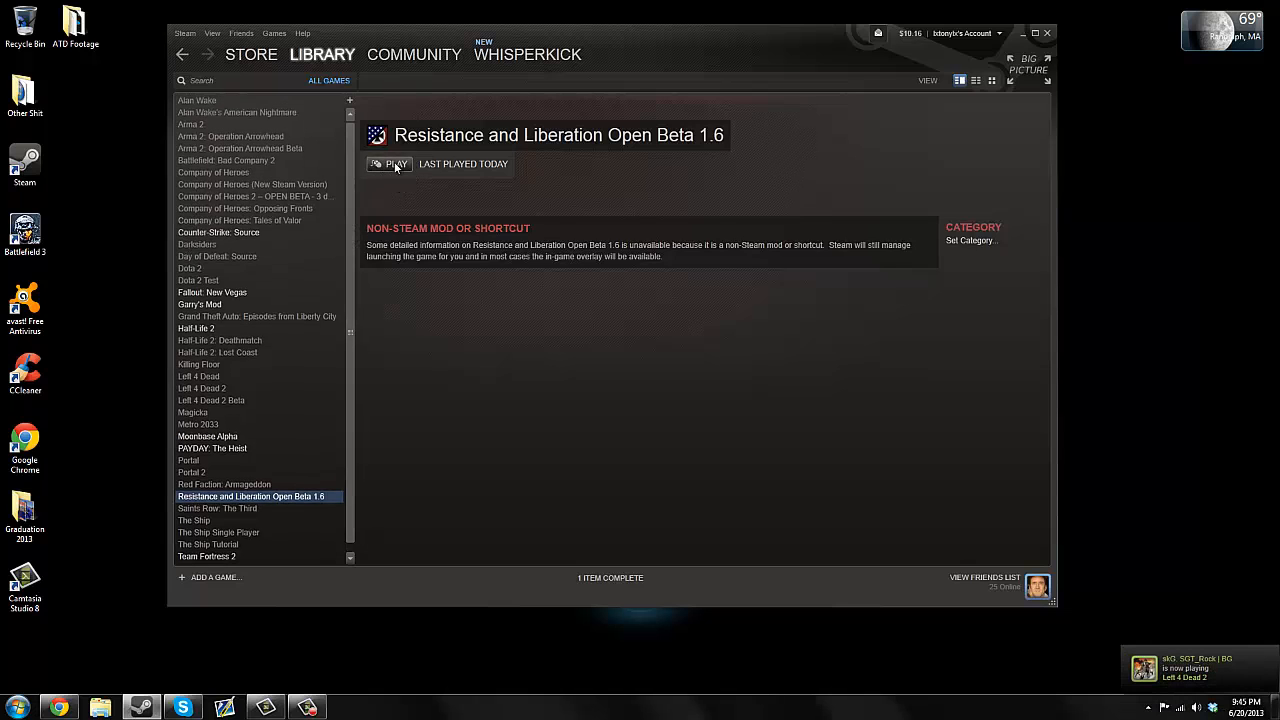
{"action": "mouse_move", "coordinate": [332, 80]}
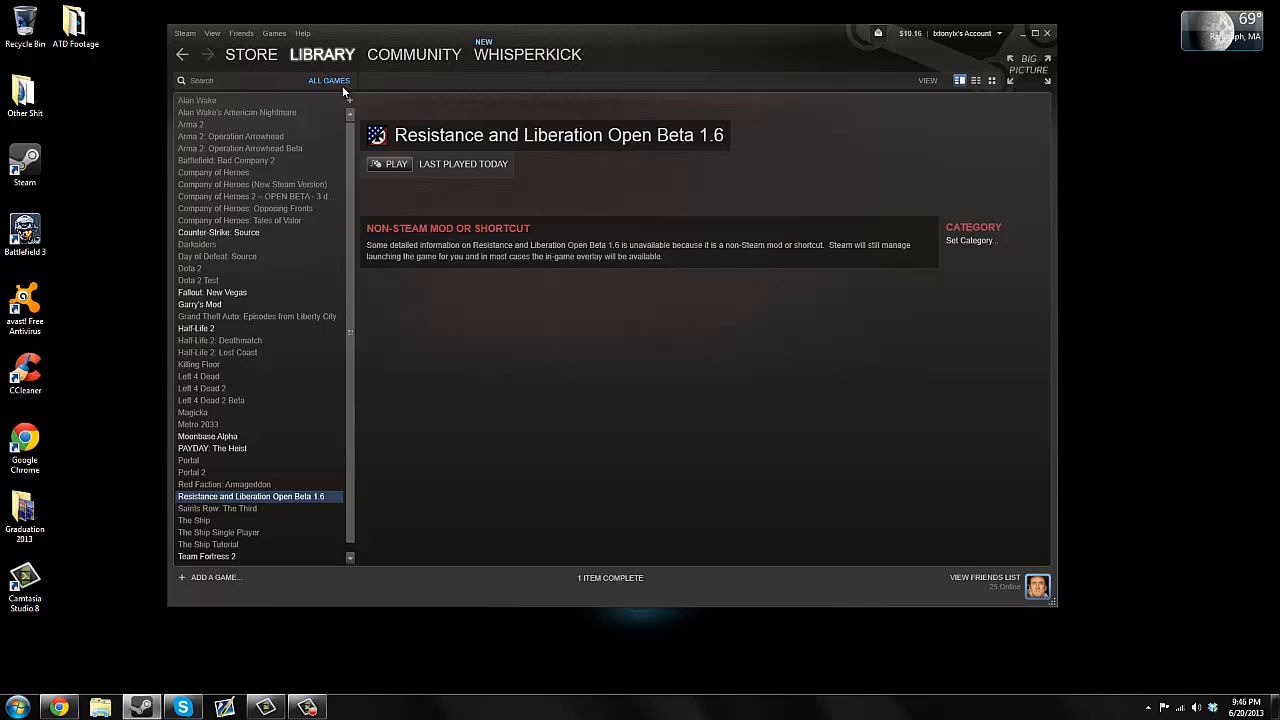
{"action": "mouse_move", "coordinate": [338, 88]}
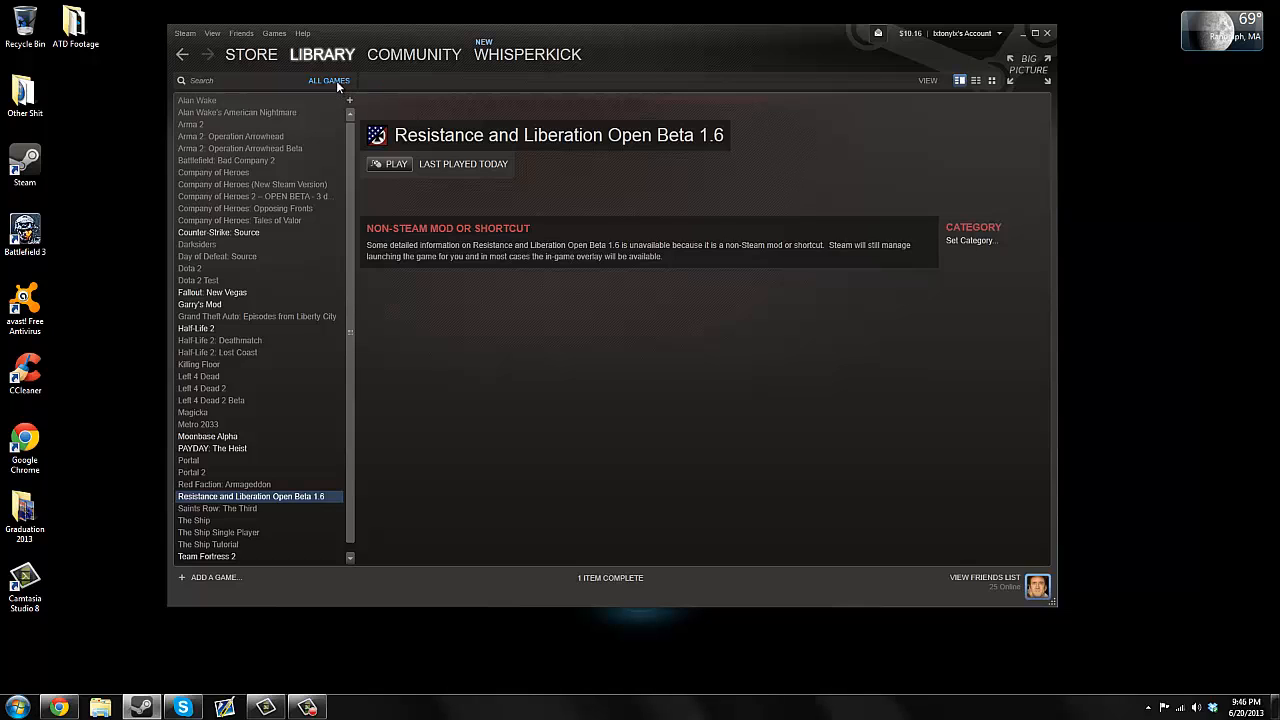
Filter the library to Tools and select Source SDK Base 2007, shown as ready to play.
{"action": "left_click", "coordinate": [328, 80]}
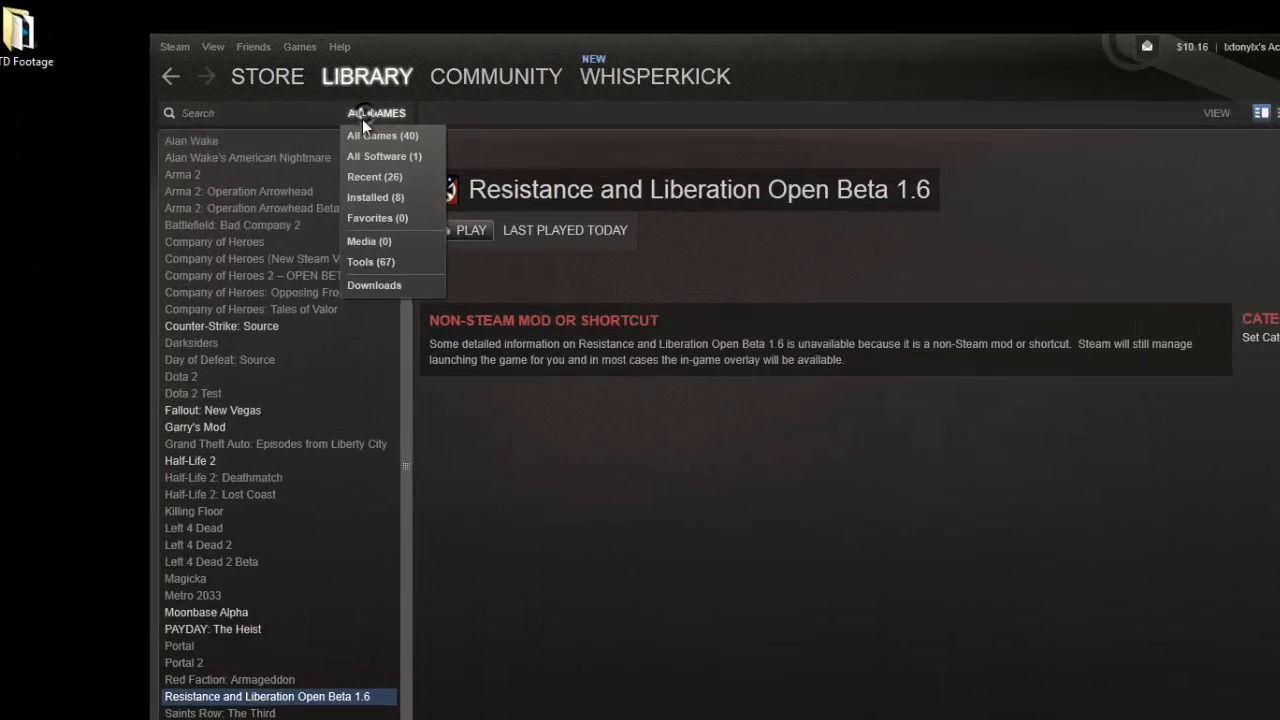
{"action": "left_click", "coordinate": [370, 260]}
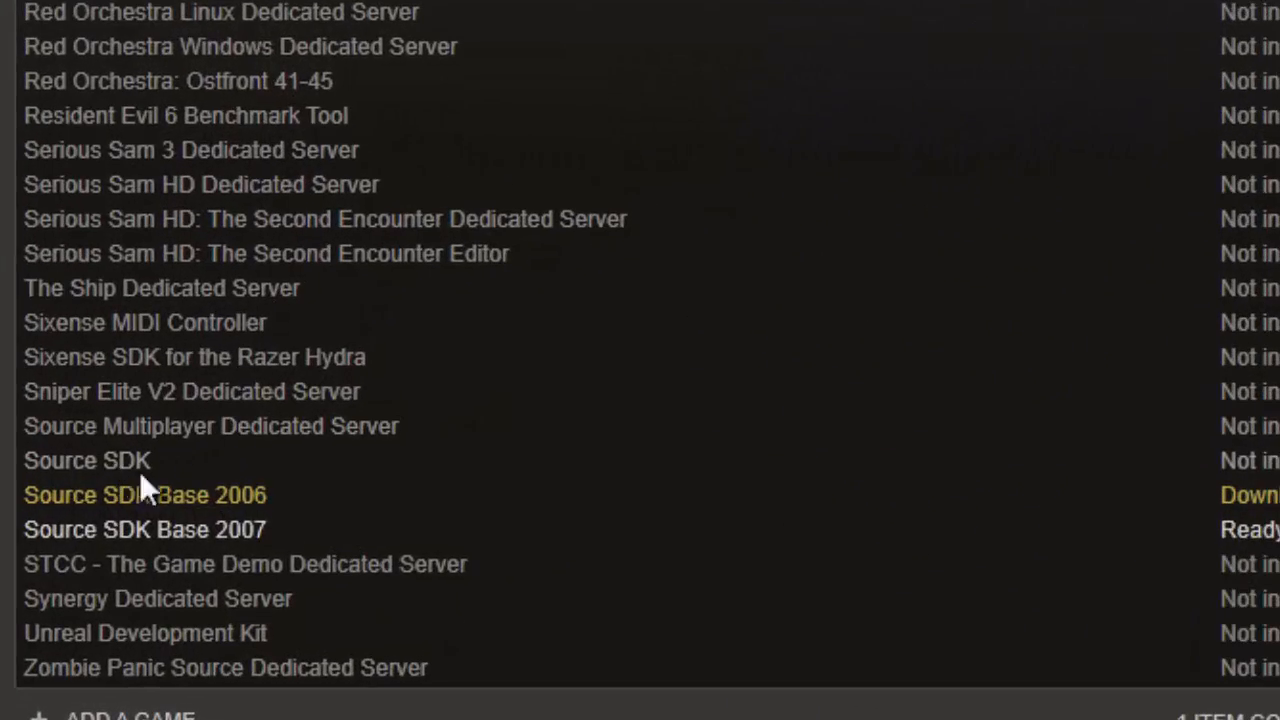
{"action": "mouse_move", "coordinate": [190, 596]}
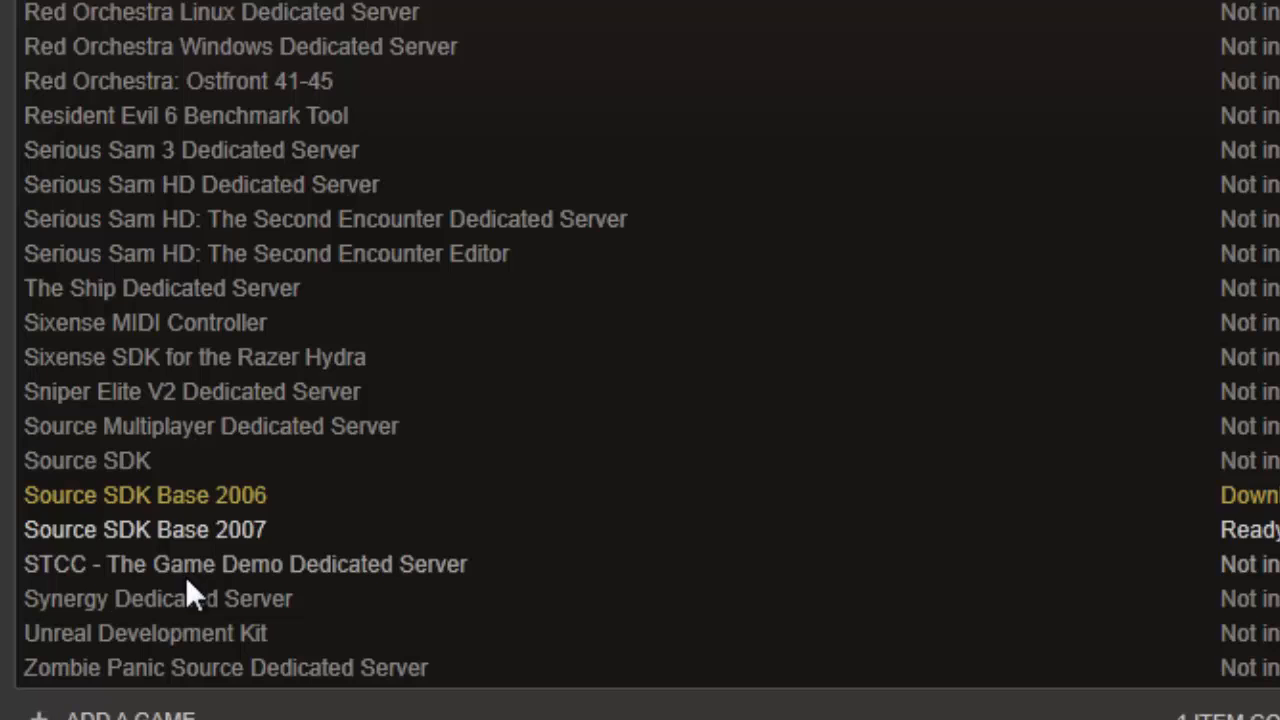
{"action": "mouse_move", "coordinate": [150, 486]}
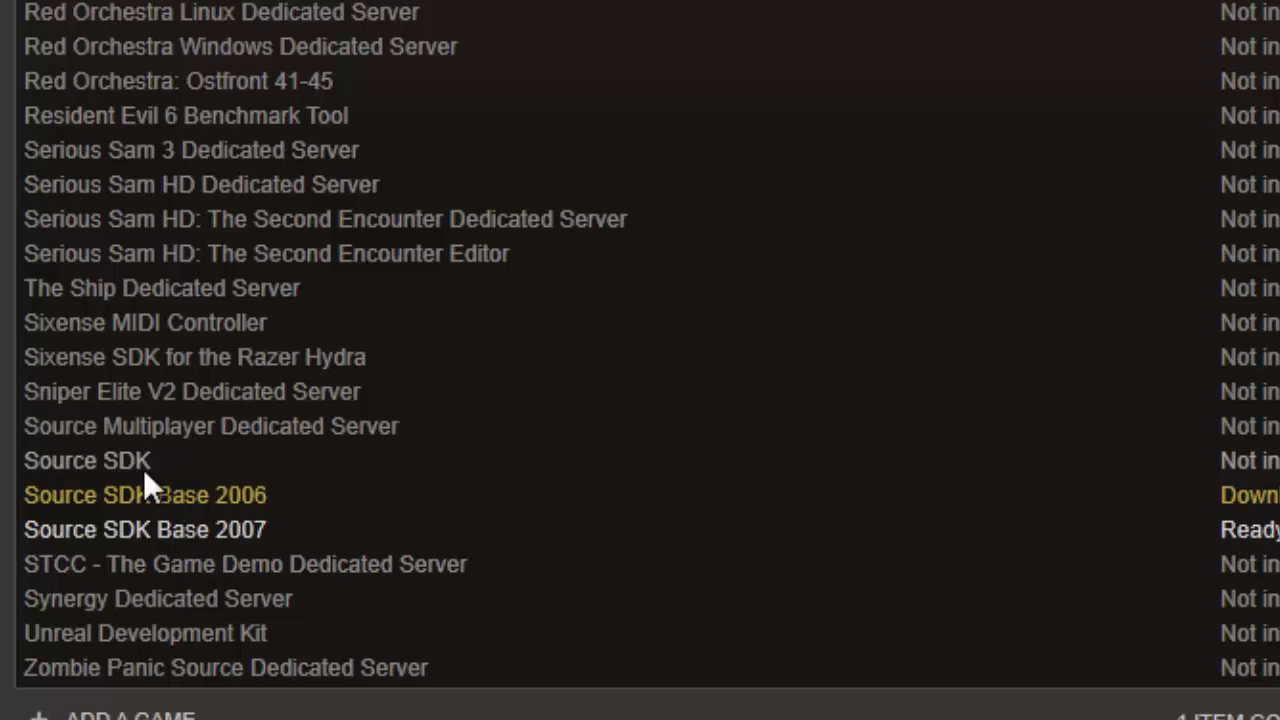
{"action": "mouse_move", "coordinate": [60, 544]}
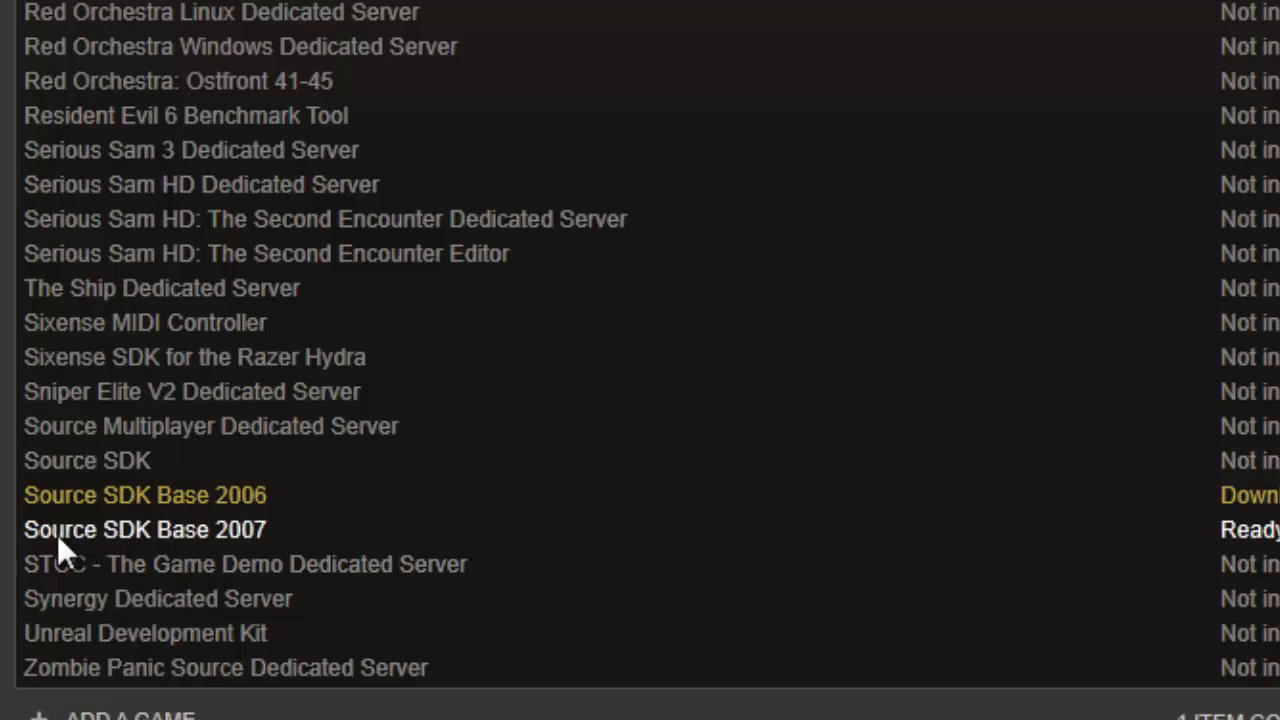
{"action": "mouse_move", "coordinate": [240, 540]}
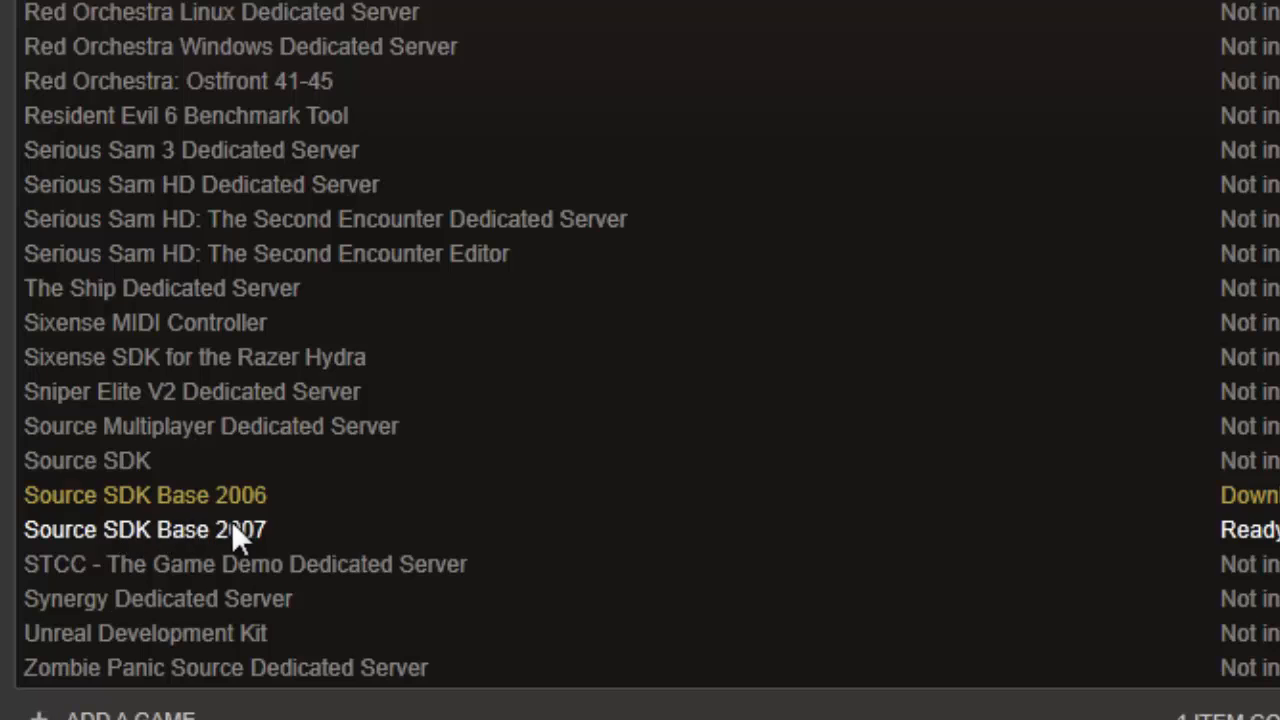
{"action": "mouse_move", "coordinate": [570, 464]}
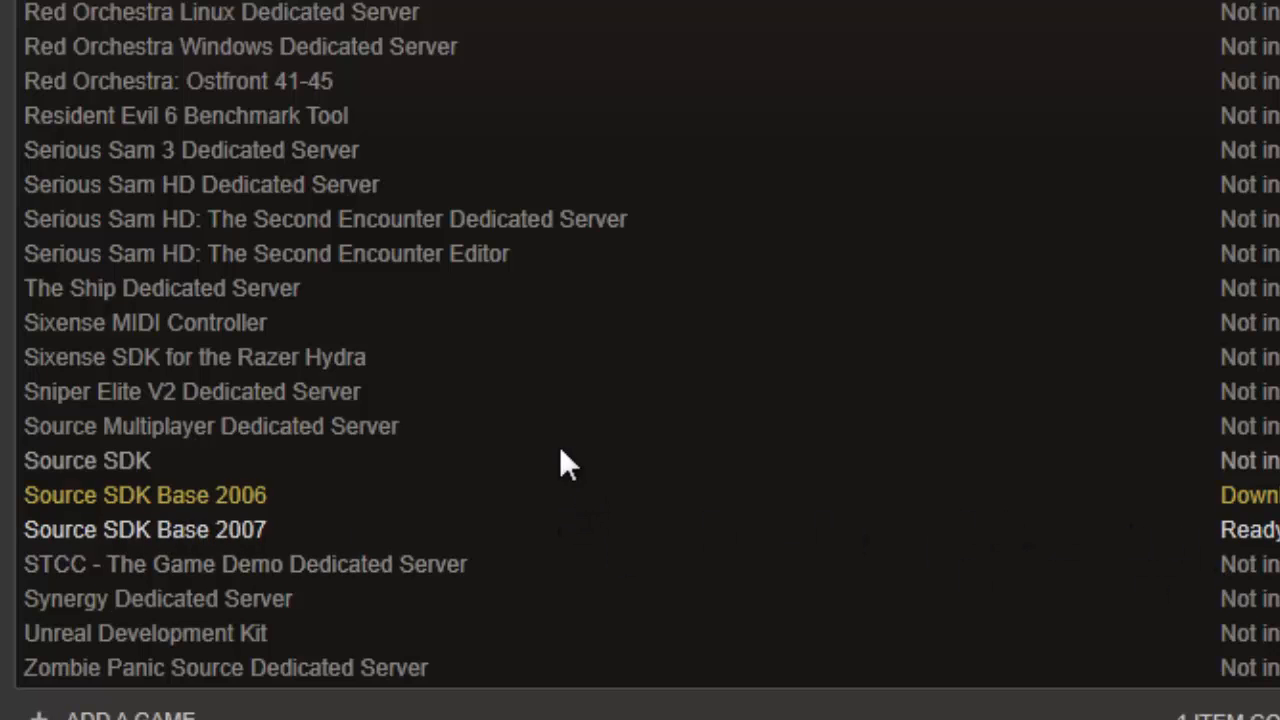
{"action": "mouse_move", "coordinate": [540, 414]}
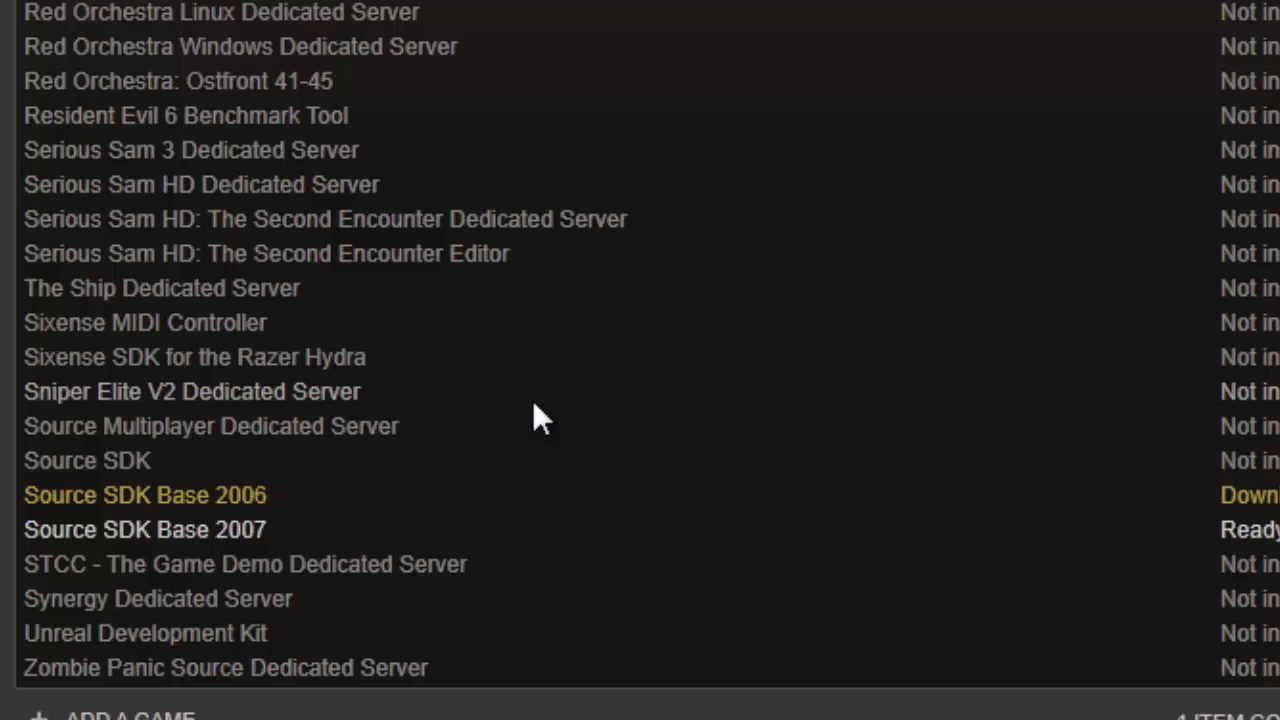
{"action": "mouse_move", "coordinate": [550, 400]}
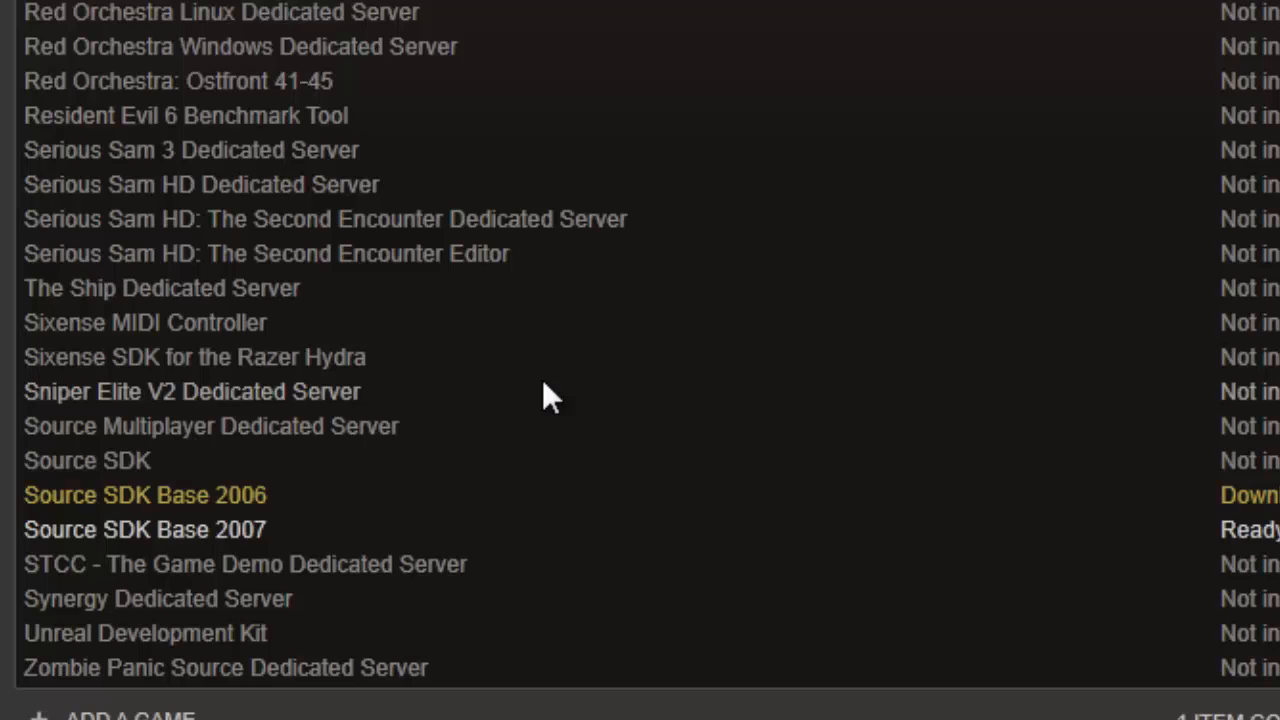
{"action": "mouse_move", "coordinate": [364, 270]}
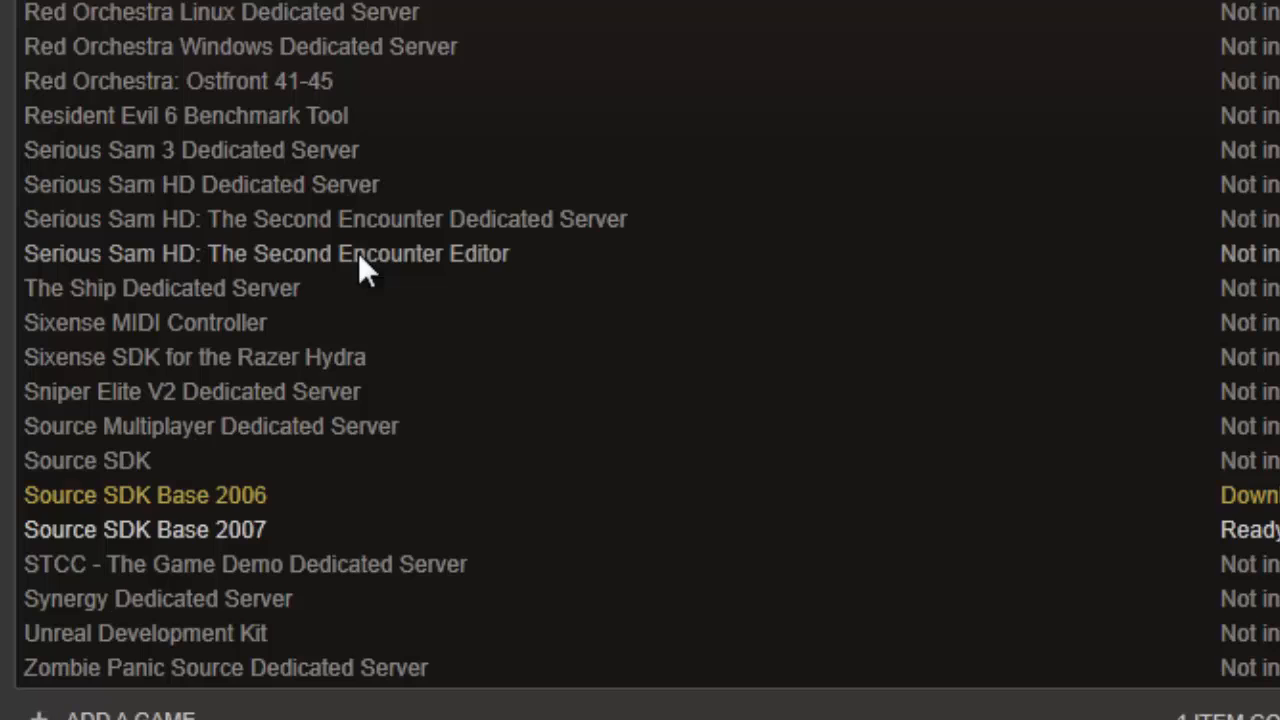
{"action": "mouse_move", "coordinate": [280, 544]}
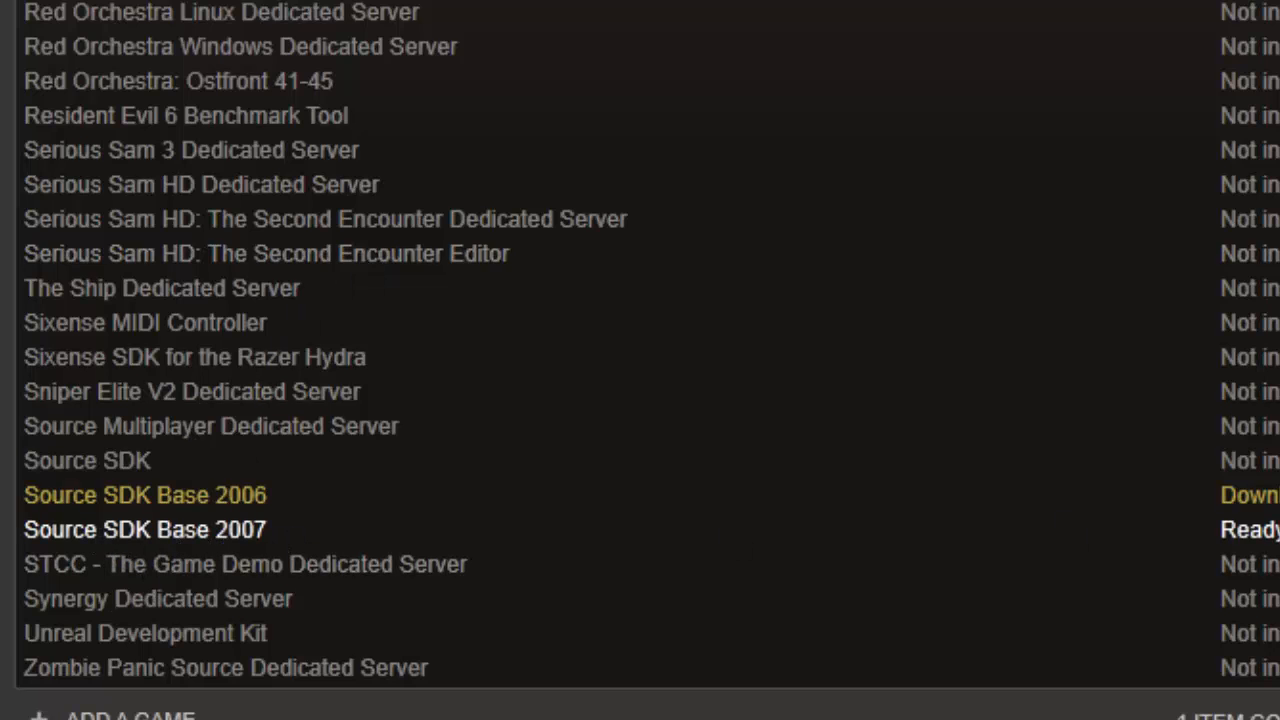
{"action": "mouse_move", "coordinate": [190, 568]}
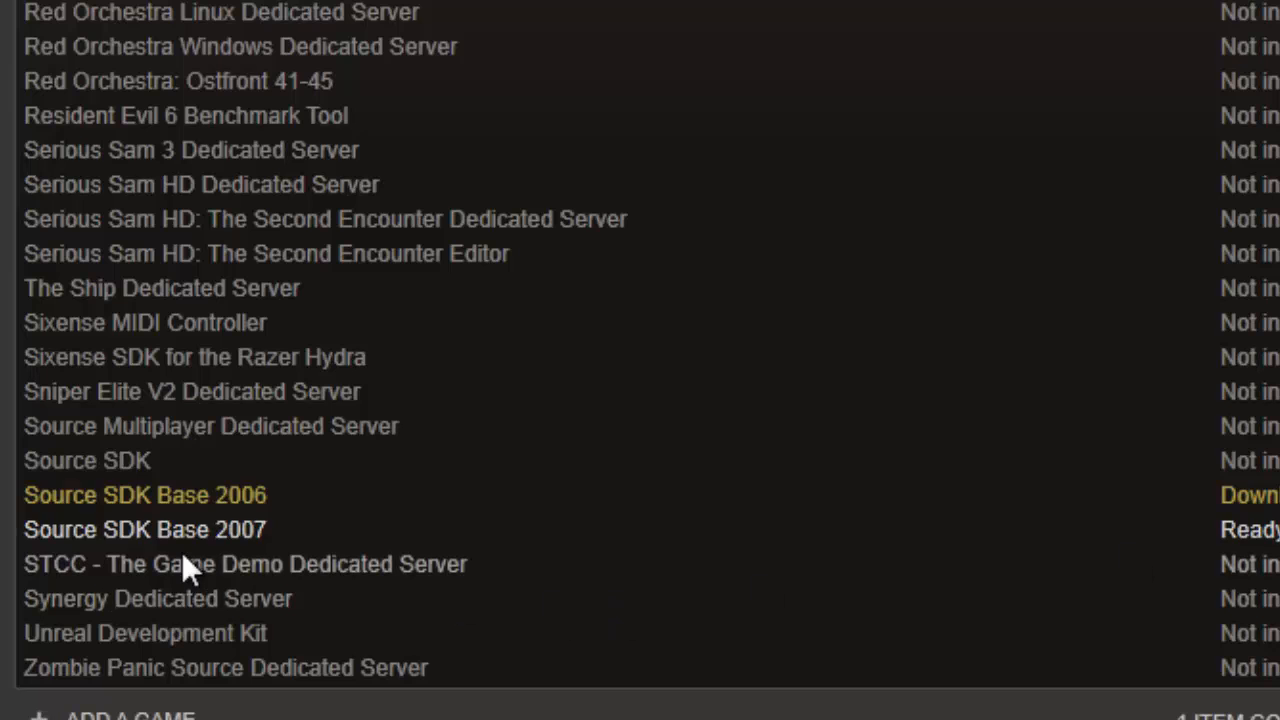
{"action": "left_click", "coordinate": [144, 528]}
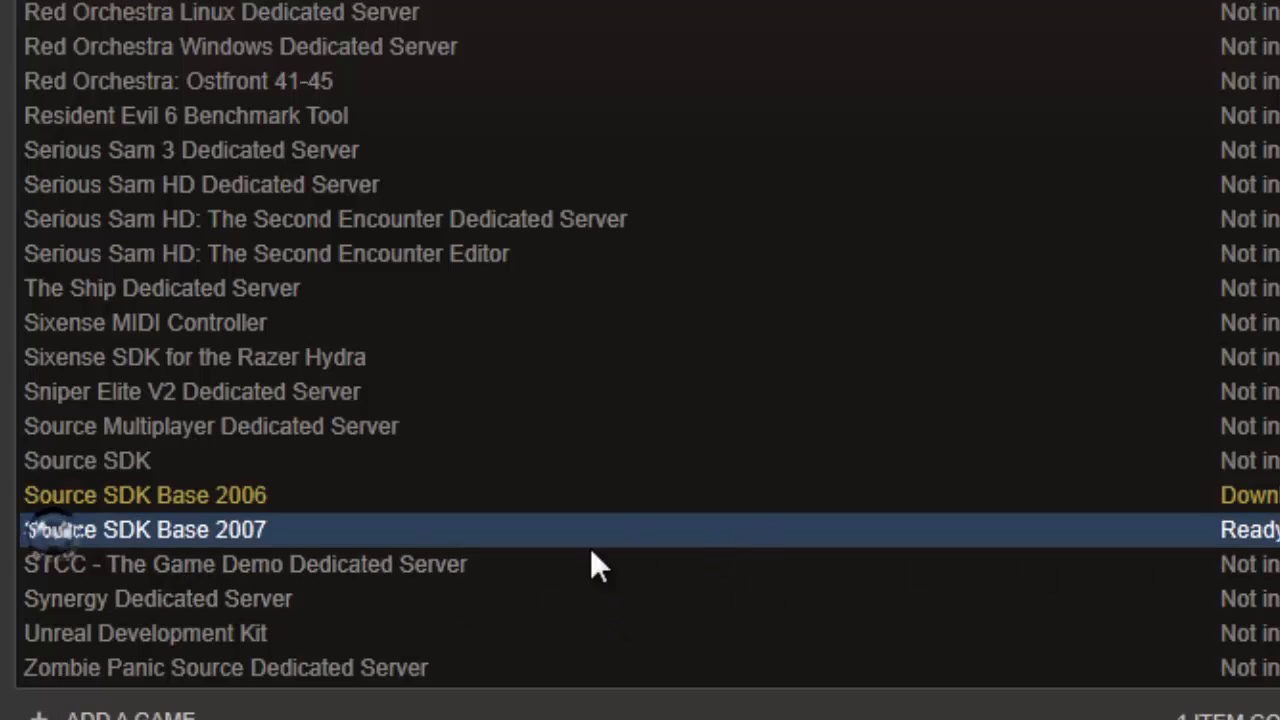
{"action": "mouse_move", "coordinate": [296, 544]}
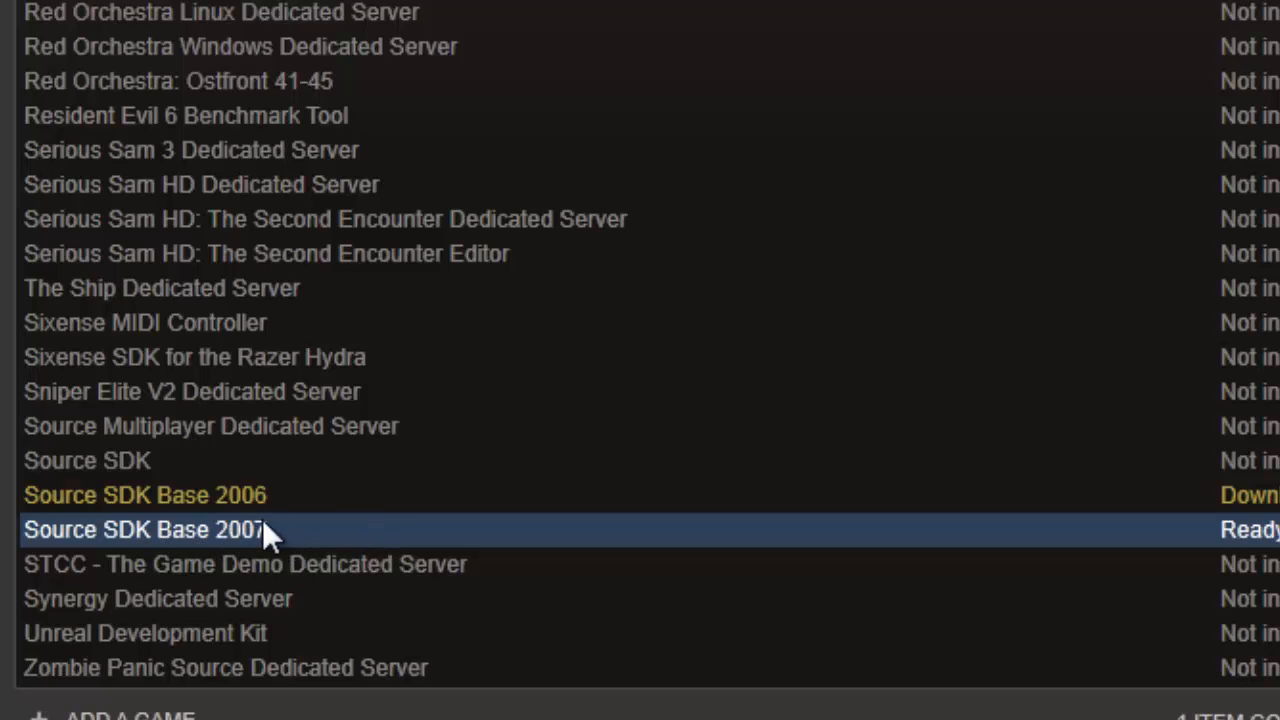
{"action": "mouse_move", "coordinate": [140, 542]}
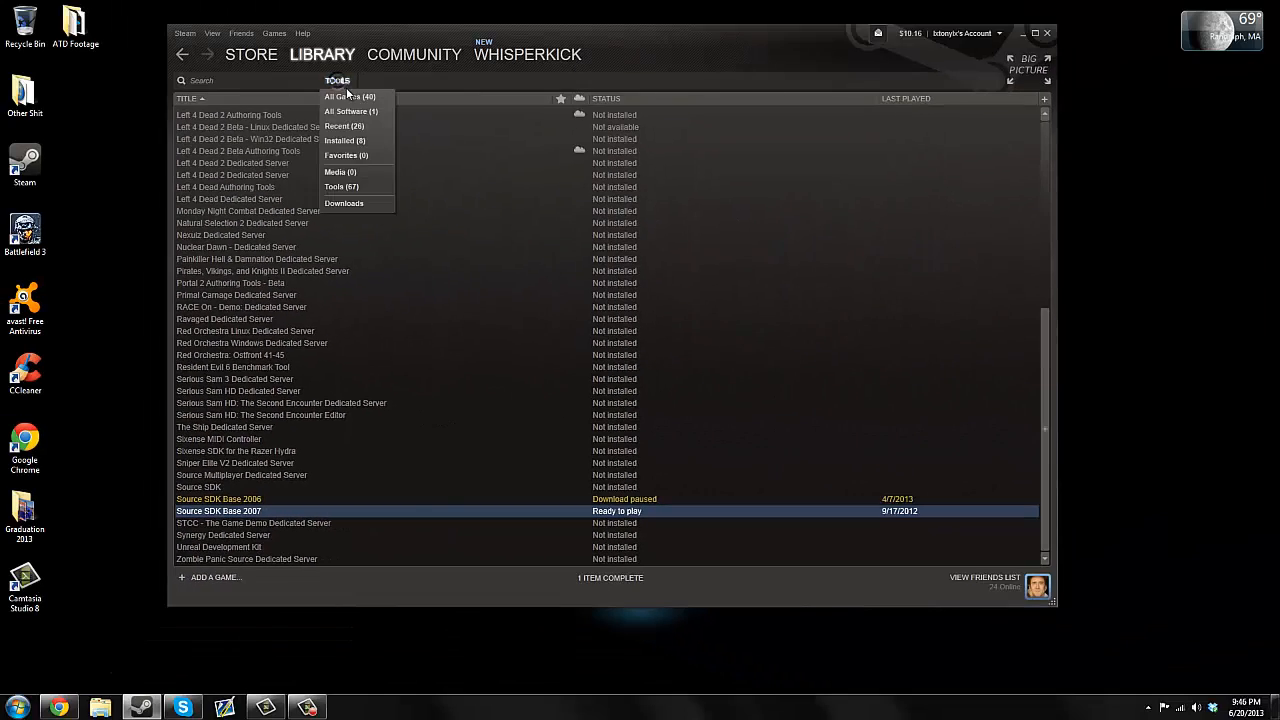
Switch the library to All Games and select Resistance and Liberation Open Beta 1.6.
{"action": "left_click", "coordinate": [348, 96]}
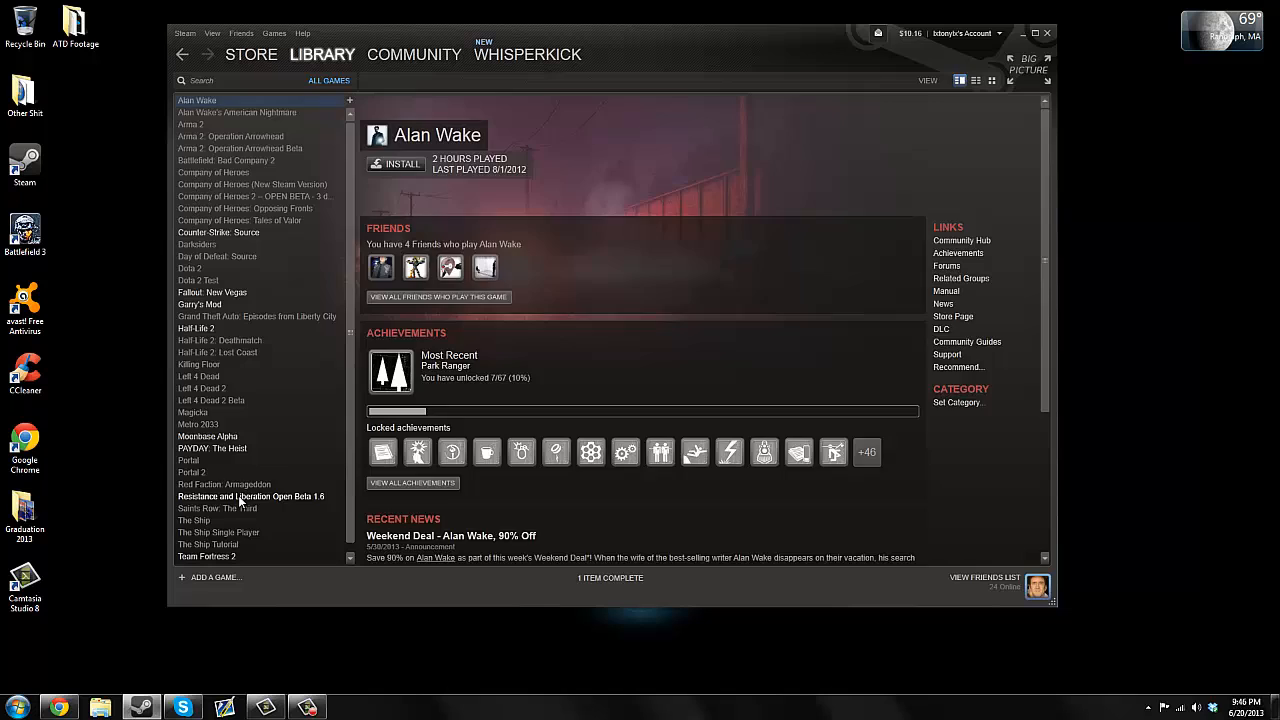
{"action": "left_click", "coordinate": [252, 496]}
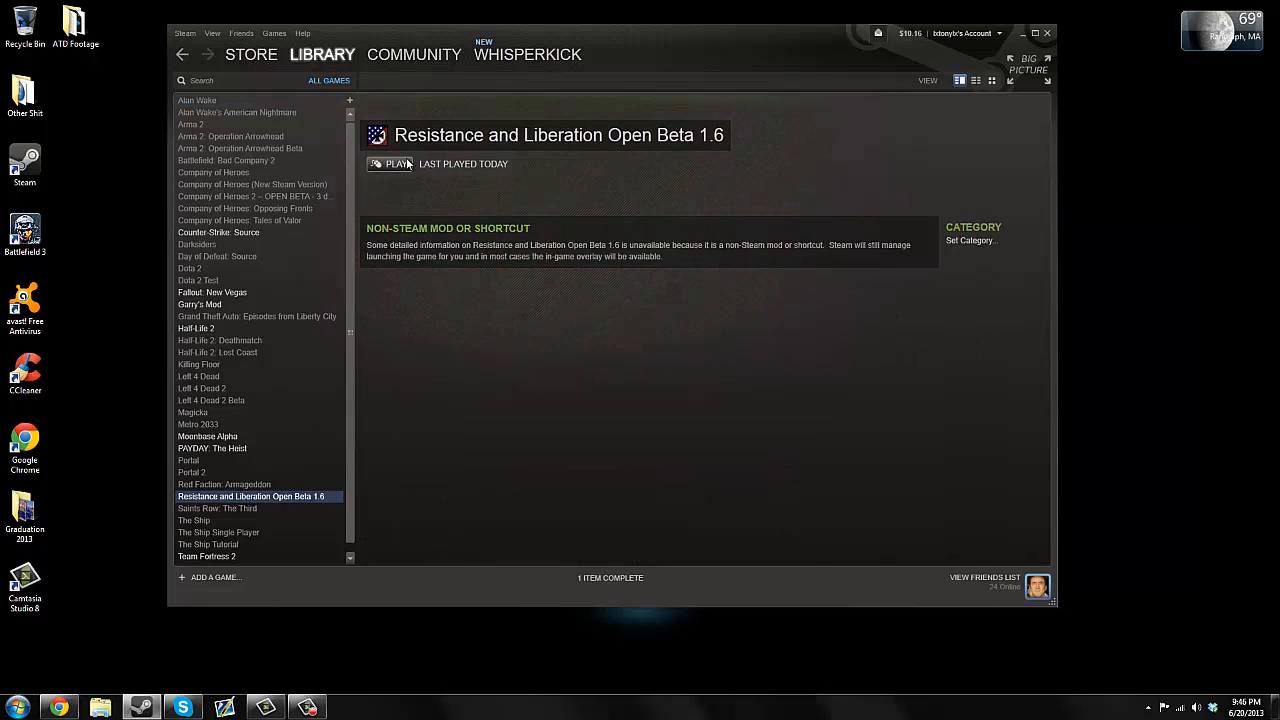
{"action": "mouse_move", "coordinate": [790, 360]}
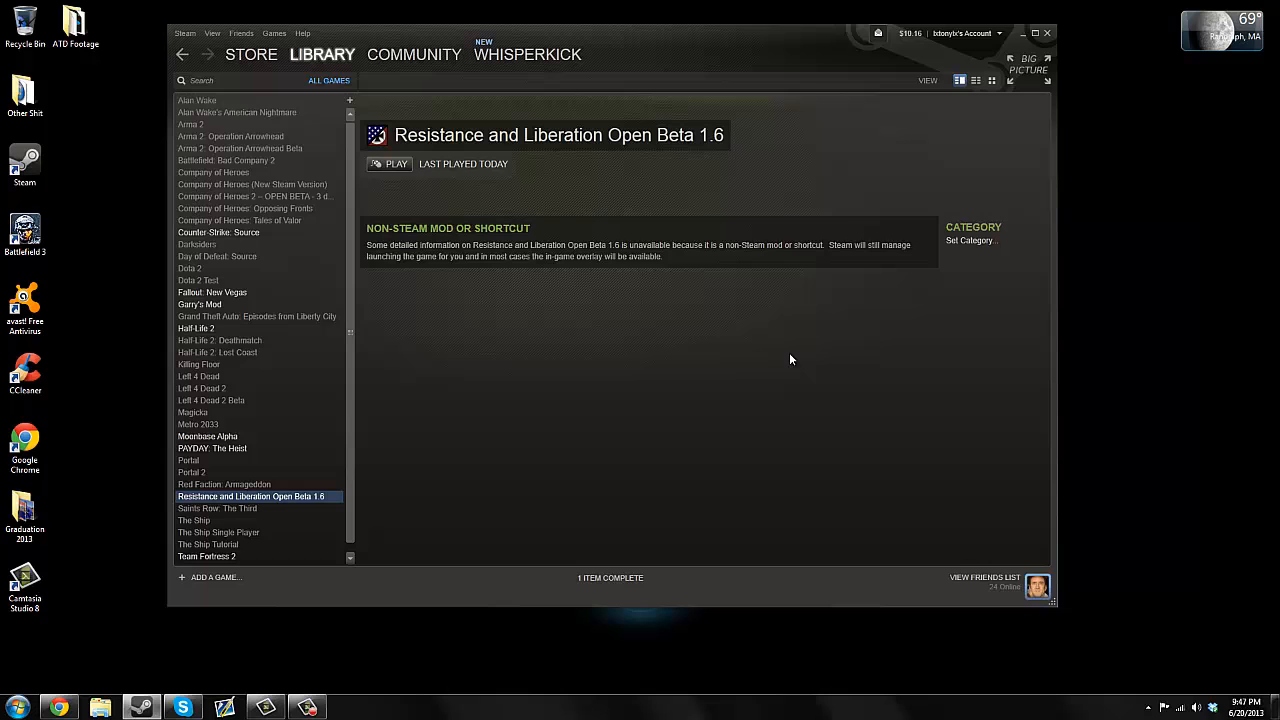
{"action": "mouse_move", "coordinate": [90, 618]}
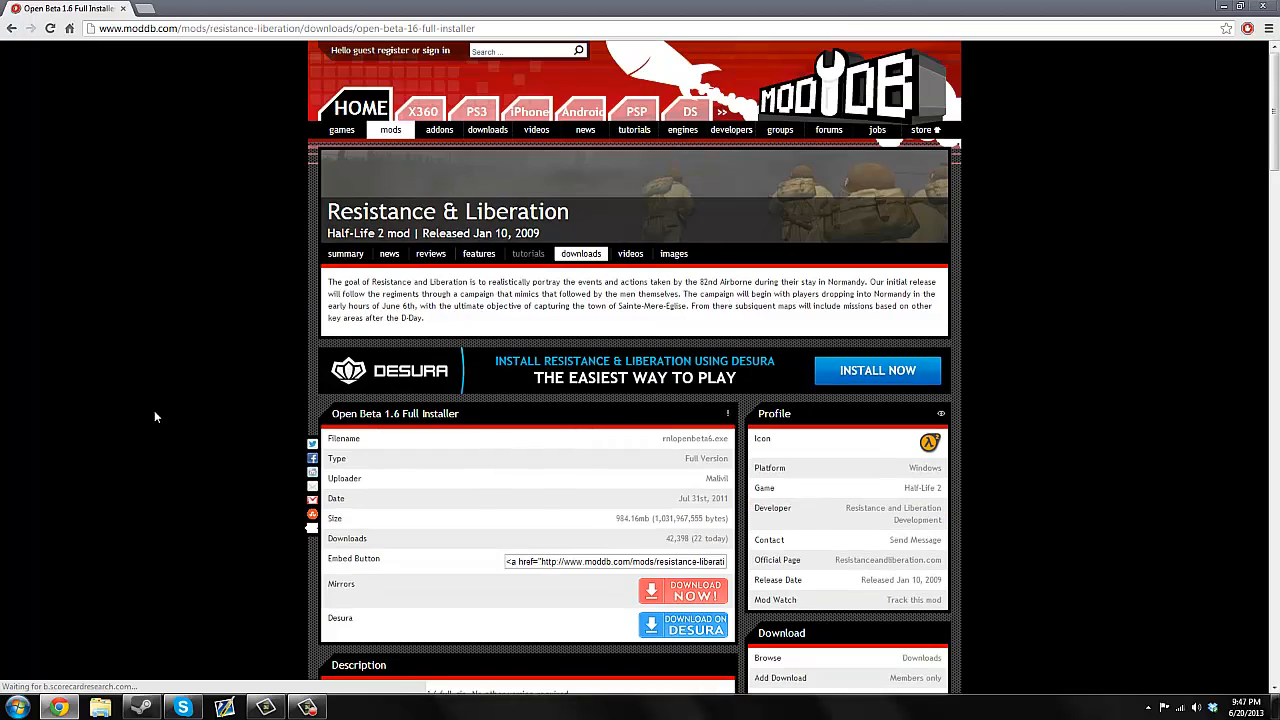
Scroll through the ModDB Open Beta 1.6 Full Installer page's file details and download options.
{"action": "scroll", "scroll_direction": "down", "scroll_amount": 3}
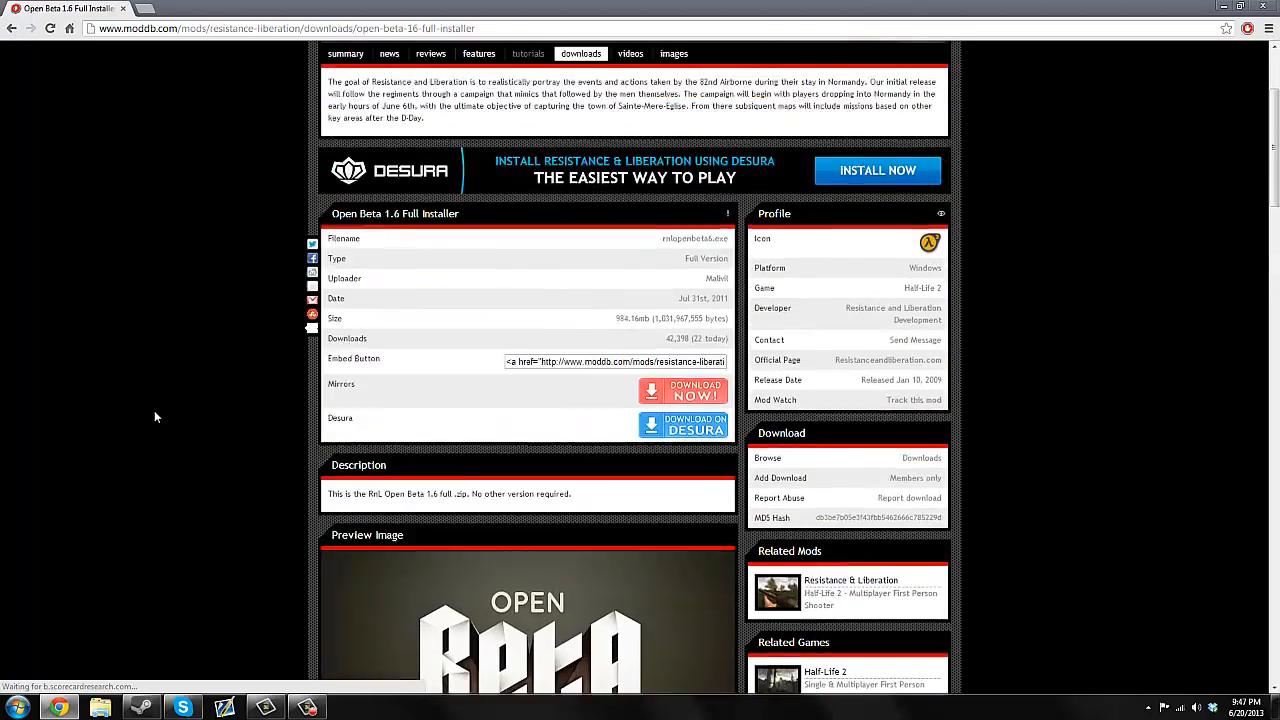
{"action": "scroll", "scroll_direction": "up", "scroll_amount": 3}
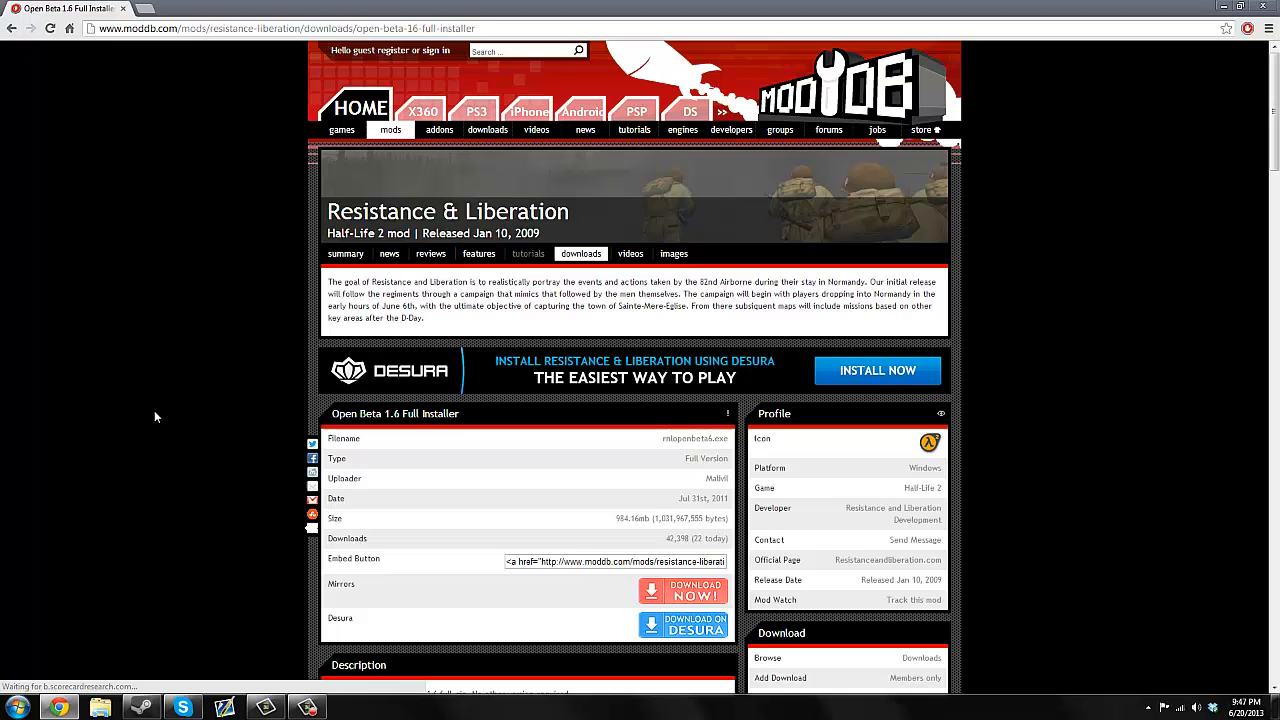
{"action": "scroll", "scroll_direction": "down", "scroll_amount": 3}
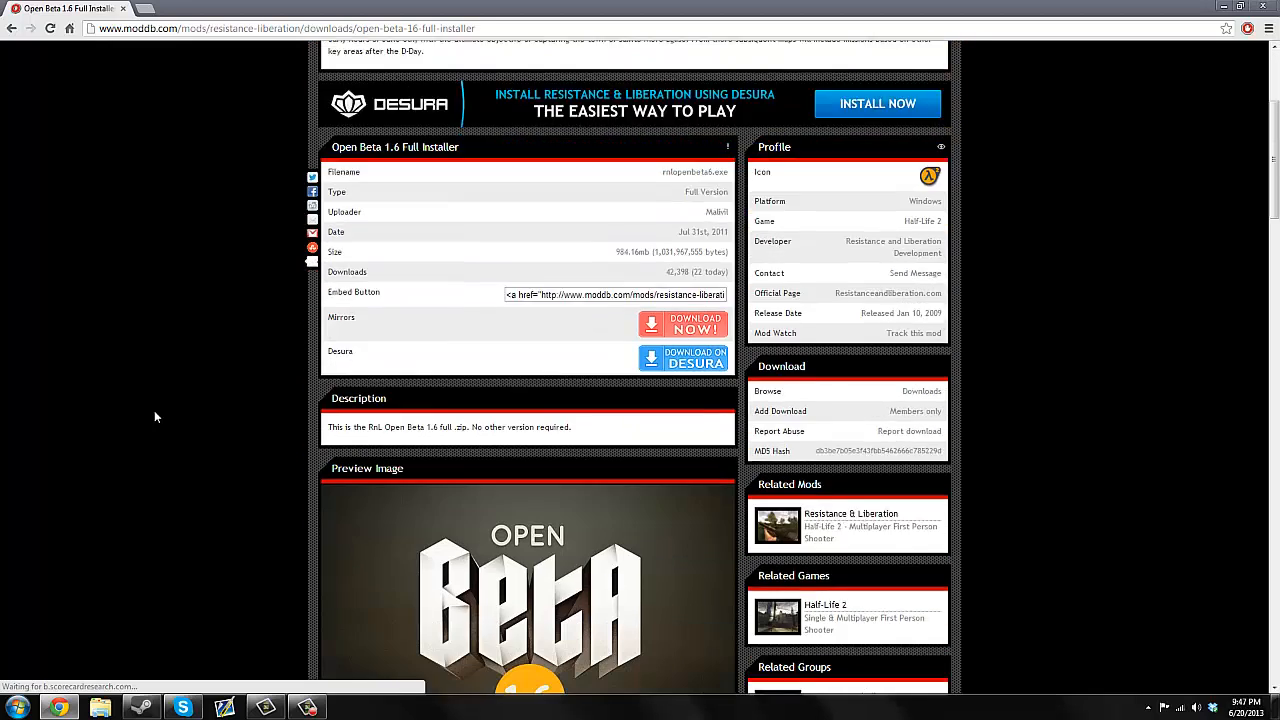
{"action": "scroll", "scroll_direction": "up", "scroll_amount": 3}
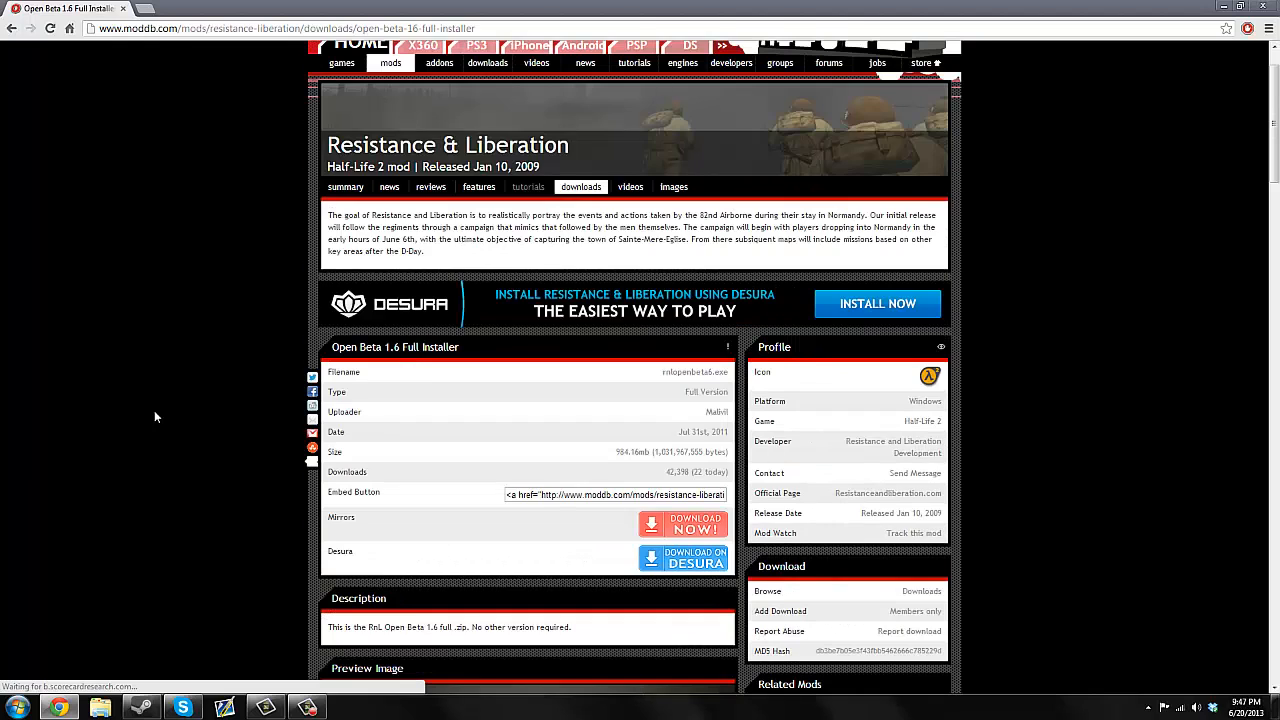
{"action": "scroll", "scroll_direction": "up", "scroll_amount": 3}
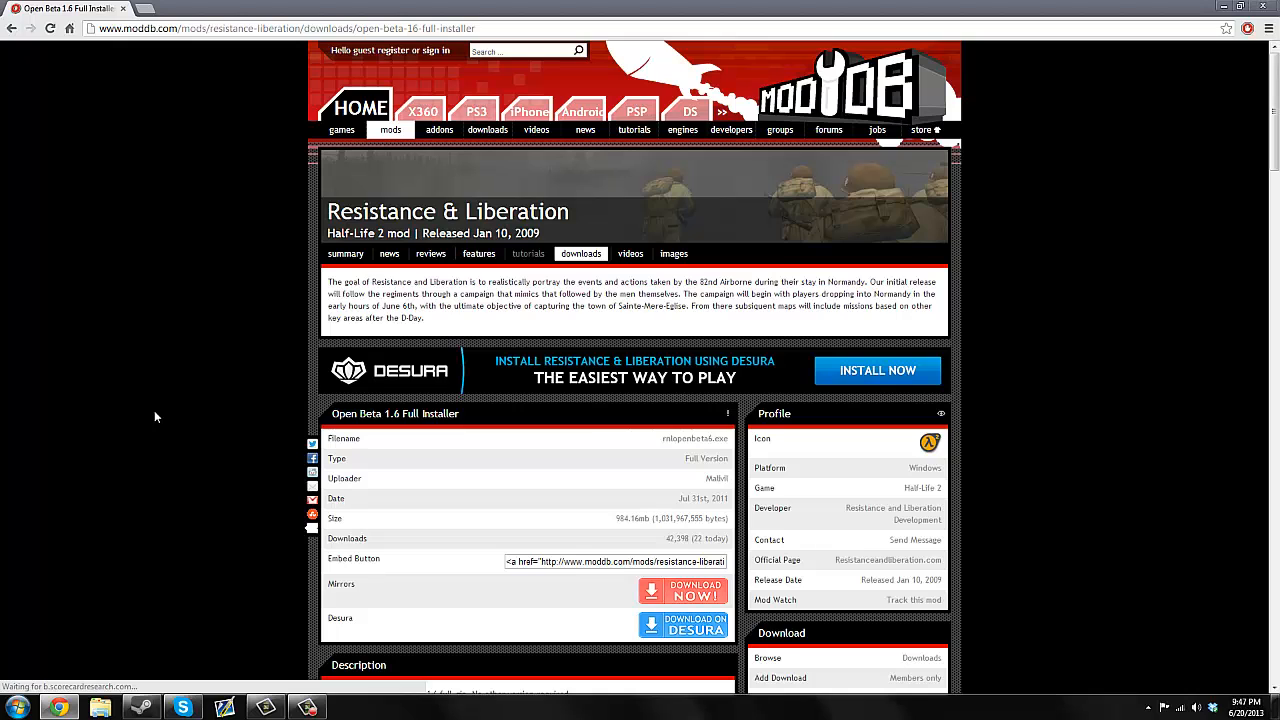
{"action": "mouse_move", "coordinate": [140, 652]}
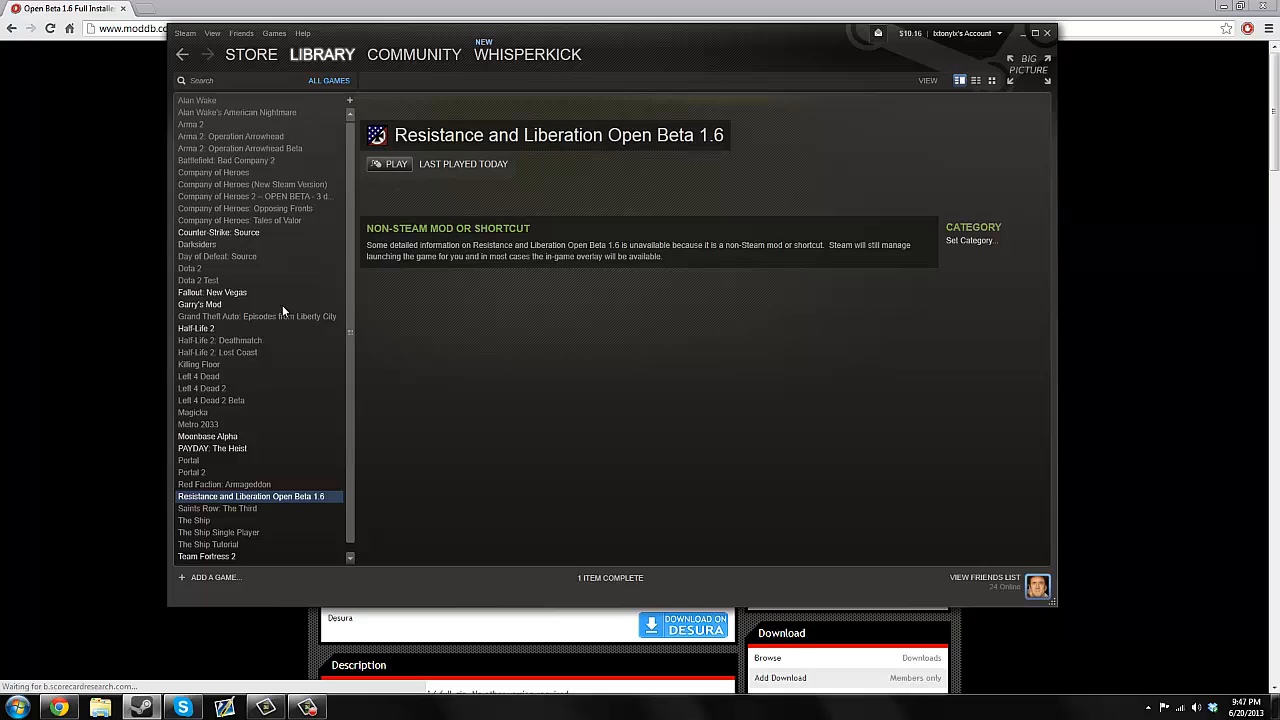
{"action": "mouse_move", "coordinate": [296, 446]}
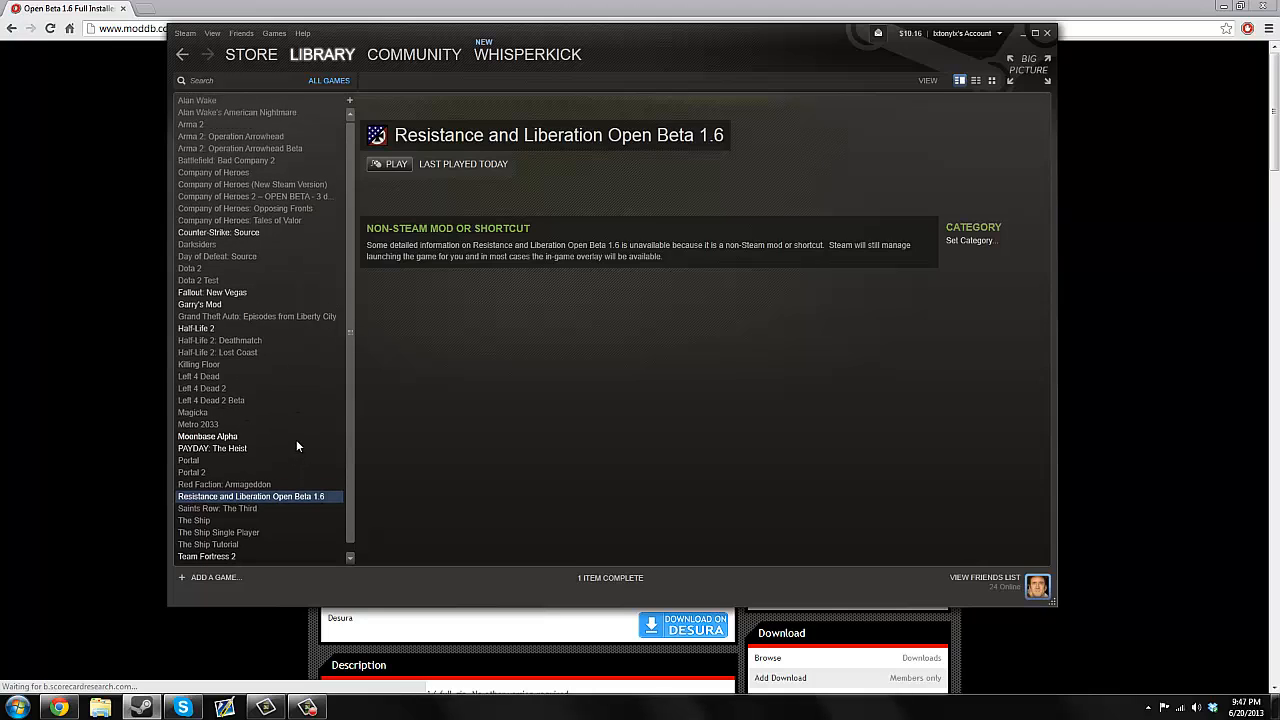
{"action": "mouse_move", "coordinate": [324, 86]}
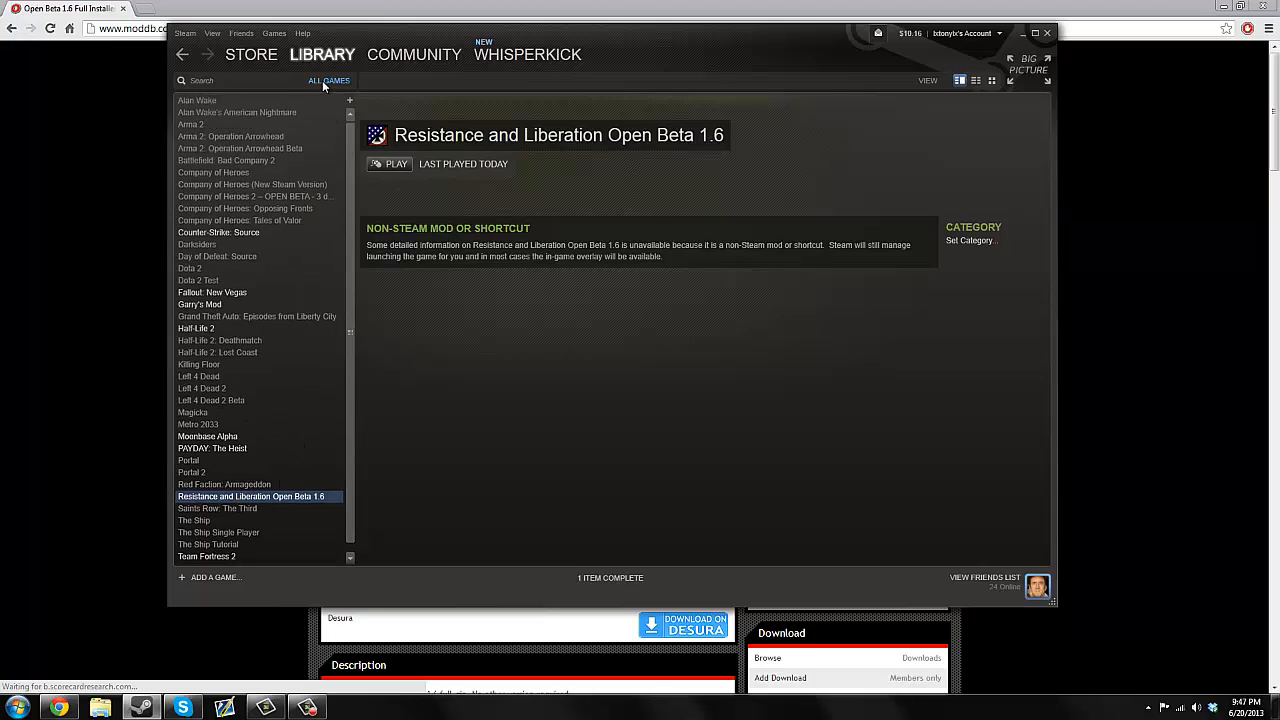
Recheck Source SDK Base 2007 under Tools, return to All Games and select the mod entry.
{"action": "left_click", "coordinate": [328, 80]}
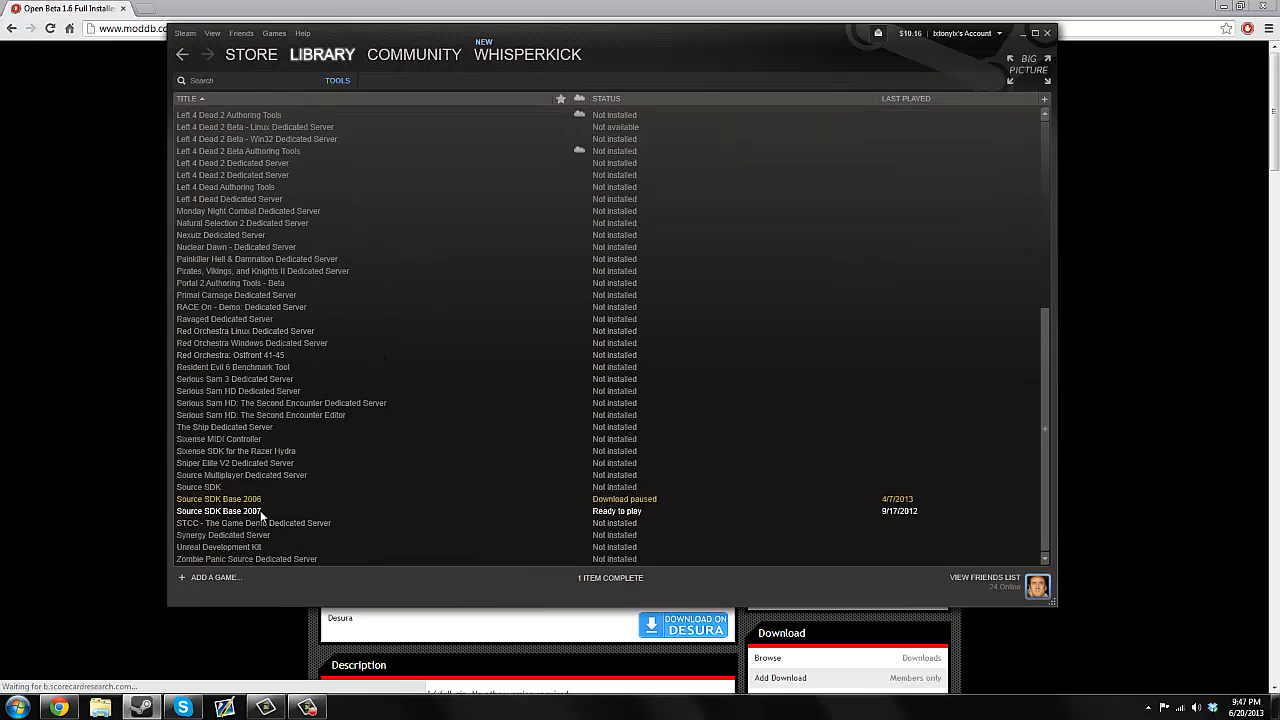
{"action": "scroll", "scroll_direction": "up", "scroll_amount": 3}
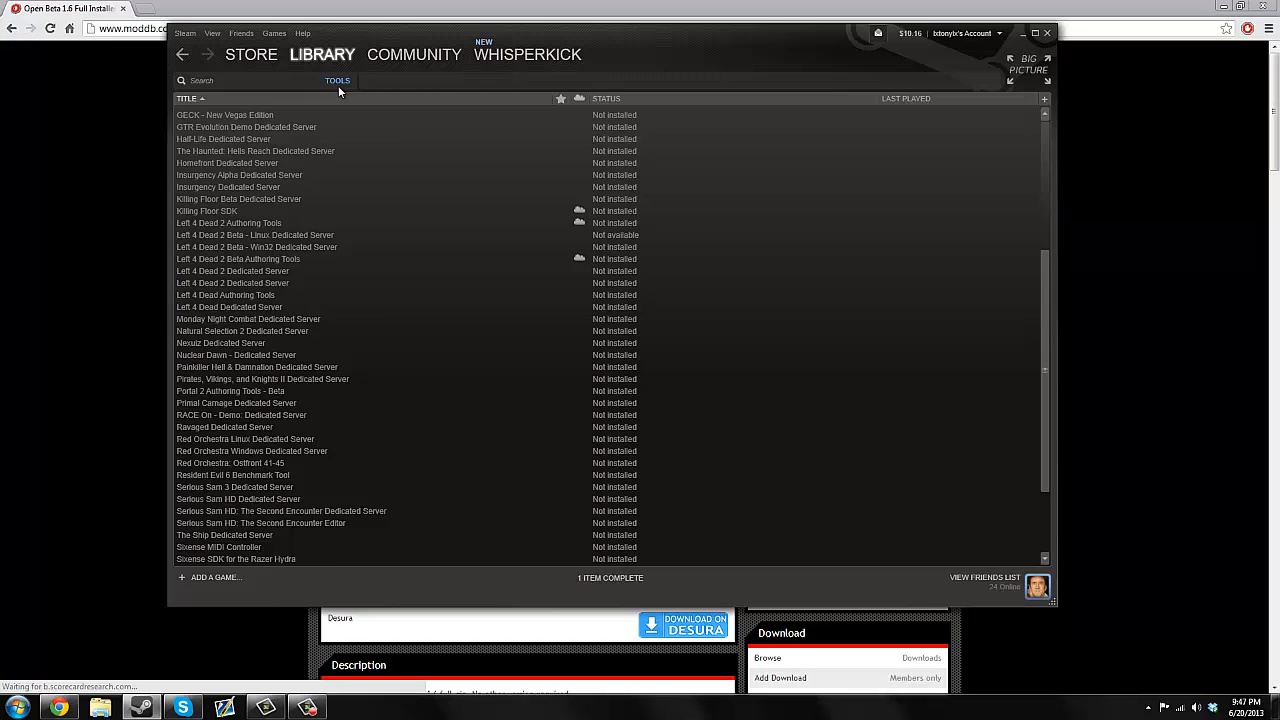
{"action": "left_click", "coordinate": [336, 80]}
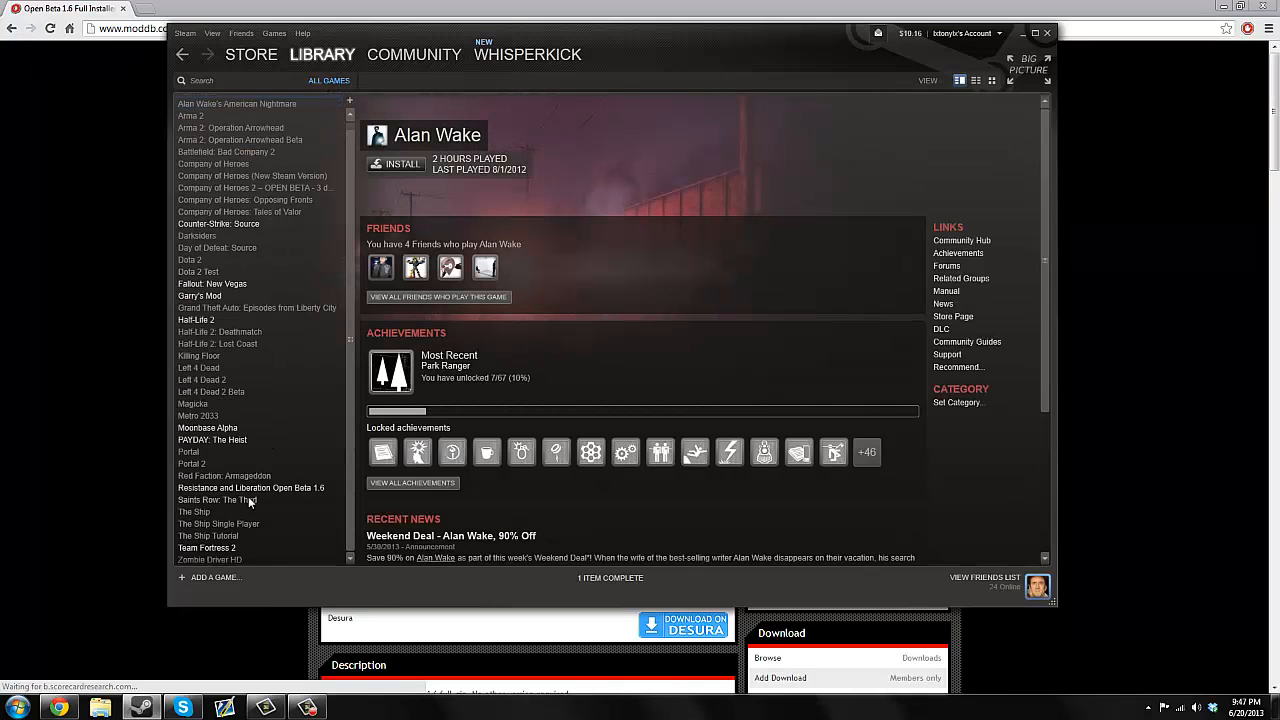
{"action": "left_click", "coordinate": [252, 488]}
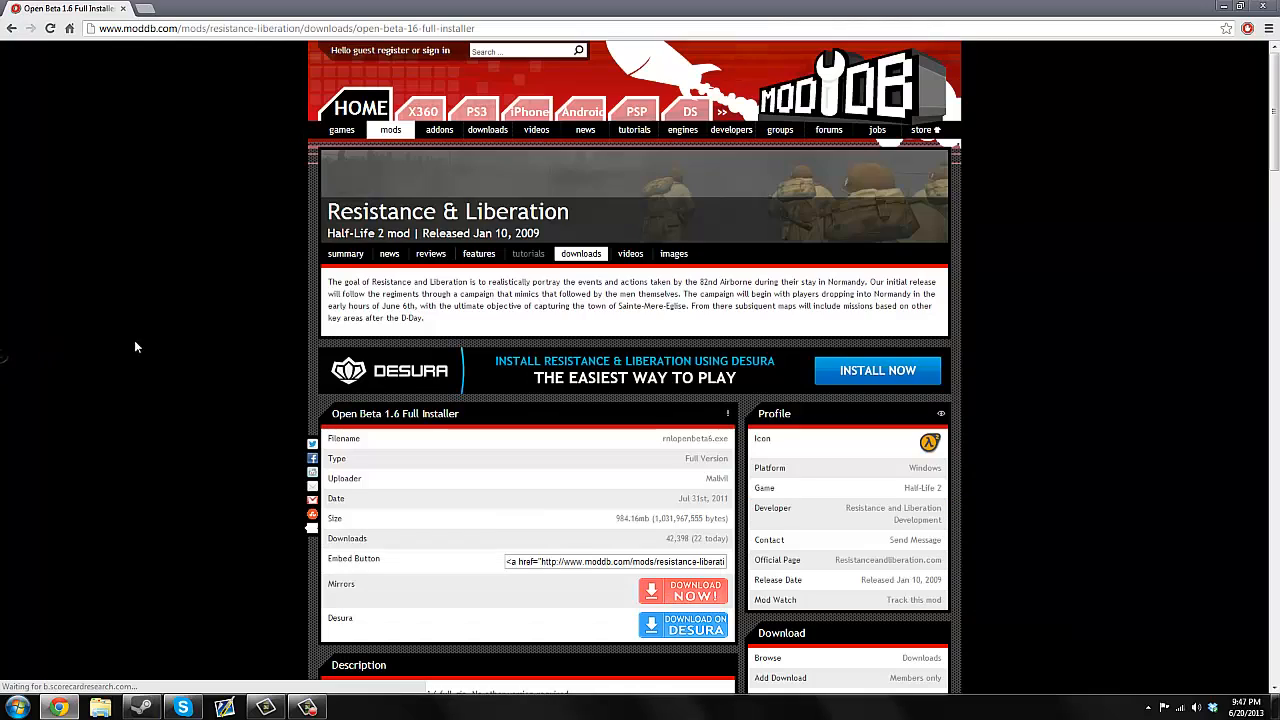
{"action": "mouse_move", "coordinate": [156, 344]}
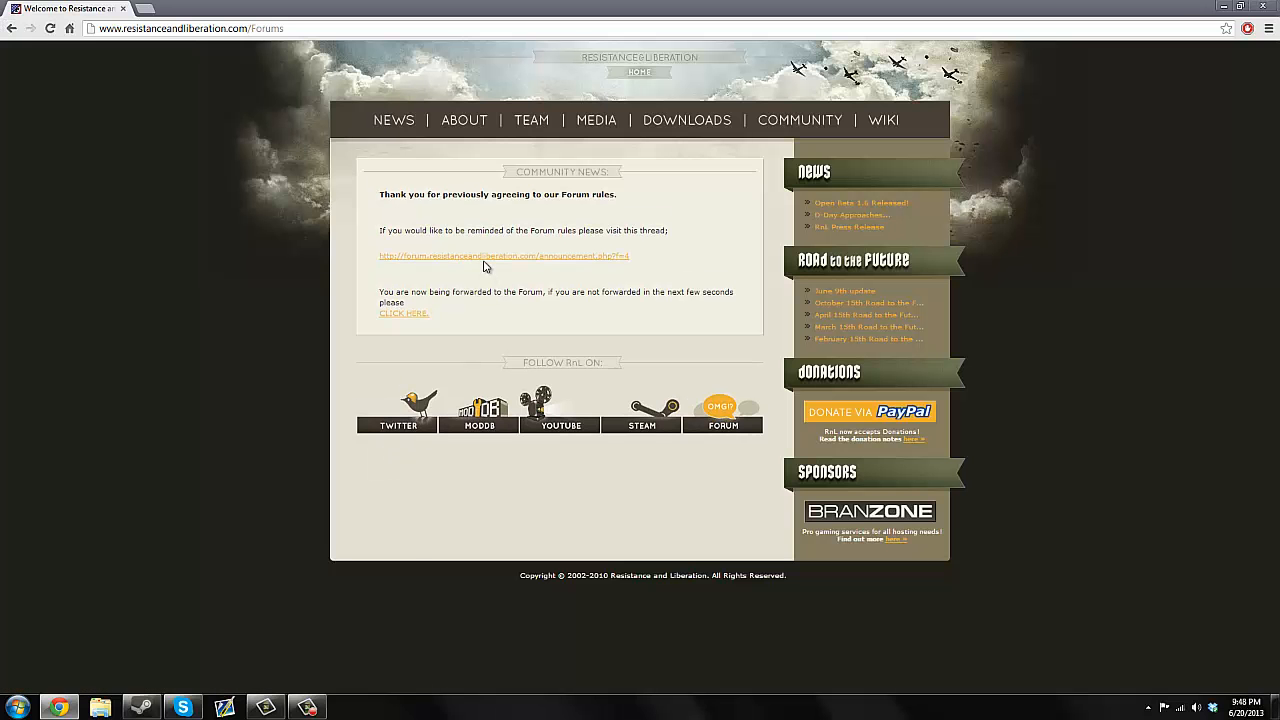
Skip the forwarding page via 'click here' and scroll through the RnL forum index.
{"action": "left_click", "coordinate": [404, 312]}
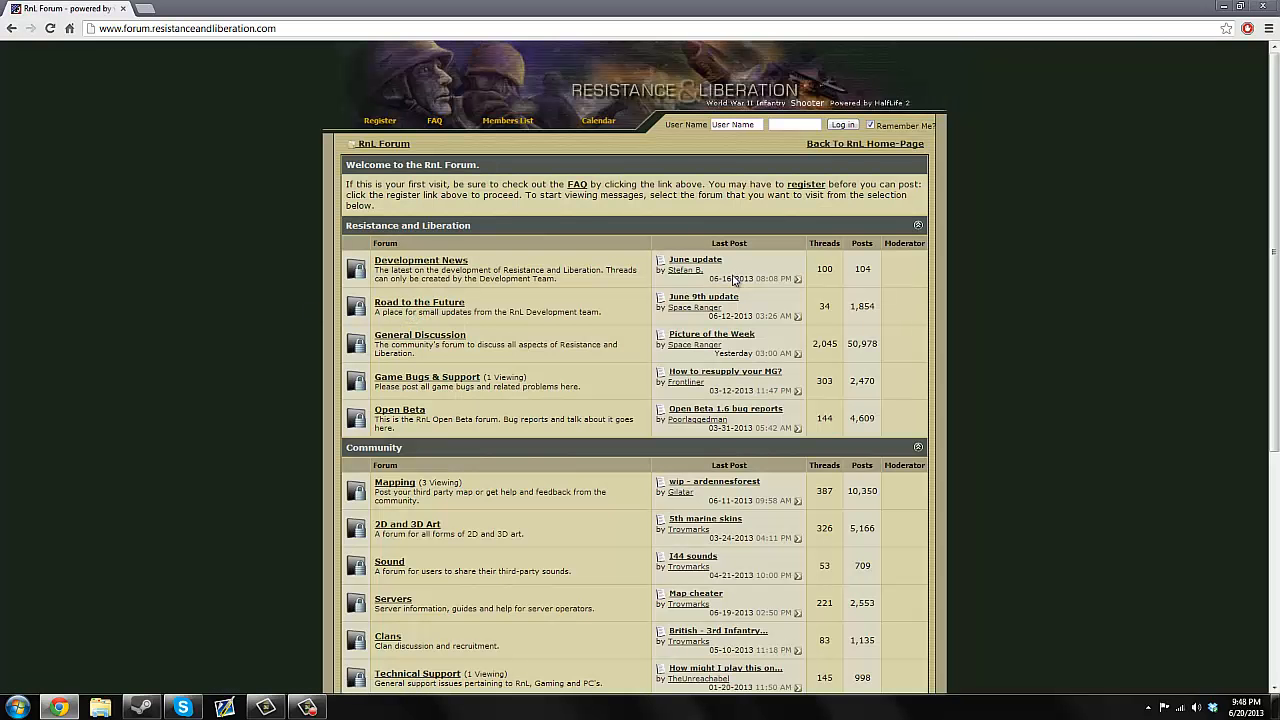
{"action": "scroll", "scroll_direction": "down", "scroll_amount": 3}
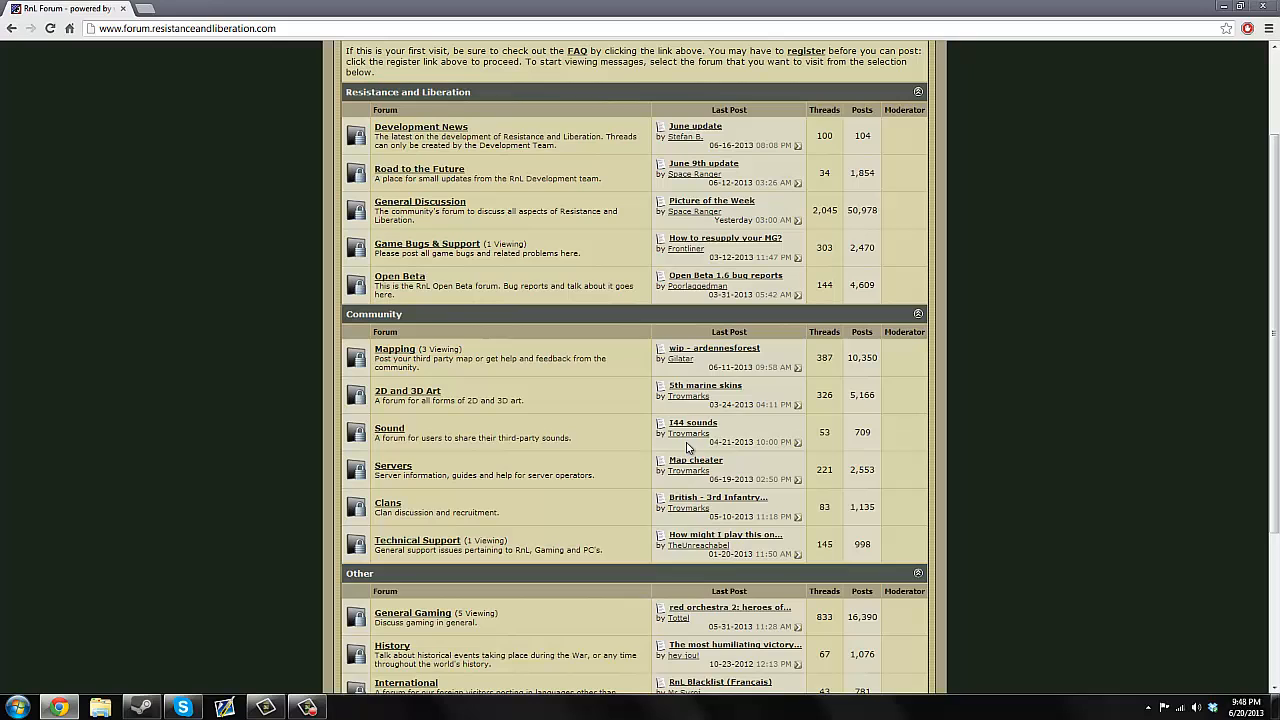
{"action": "mouse_move", "coordinate": [736, 370]}
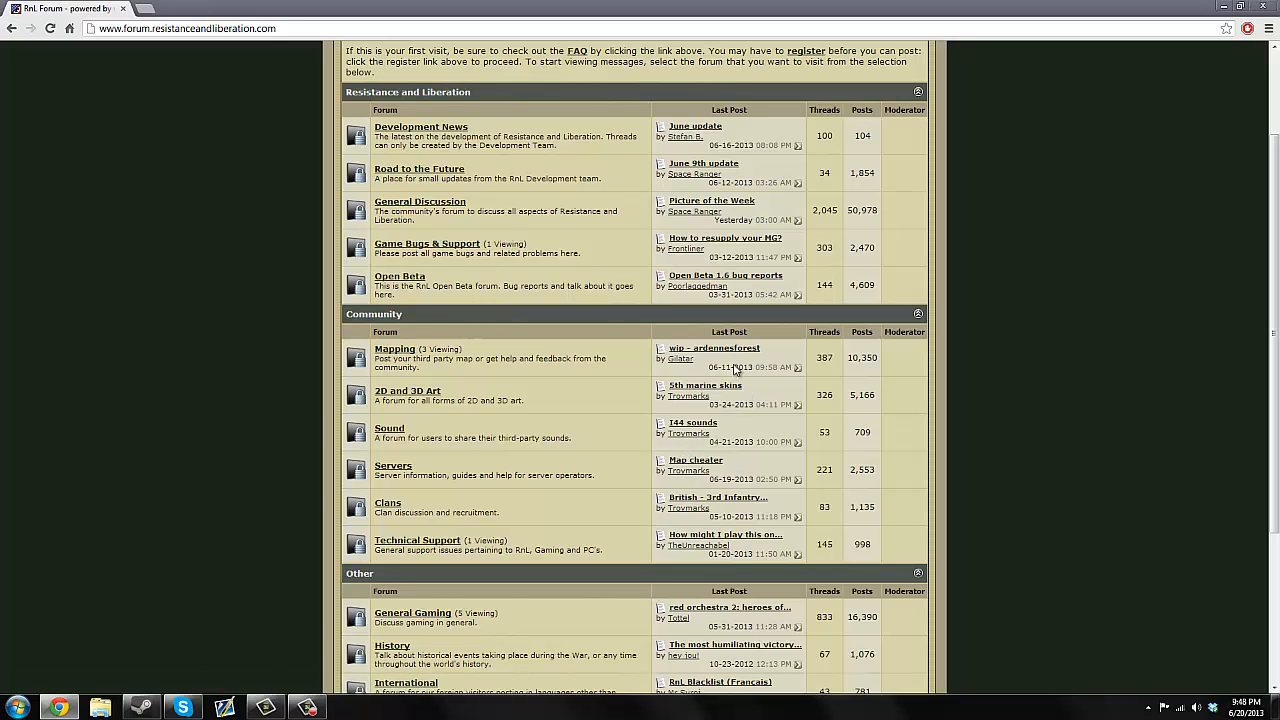
{"action": "scroll", "scroll_direction": "up", "scroll_amount": 3}
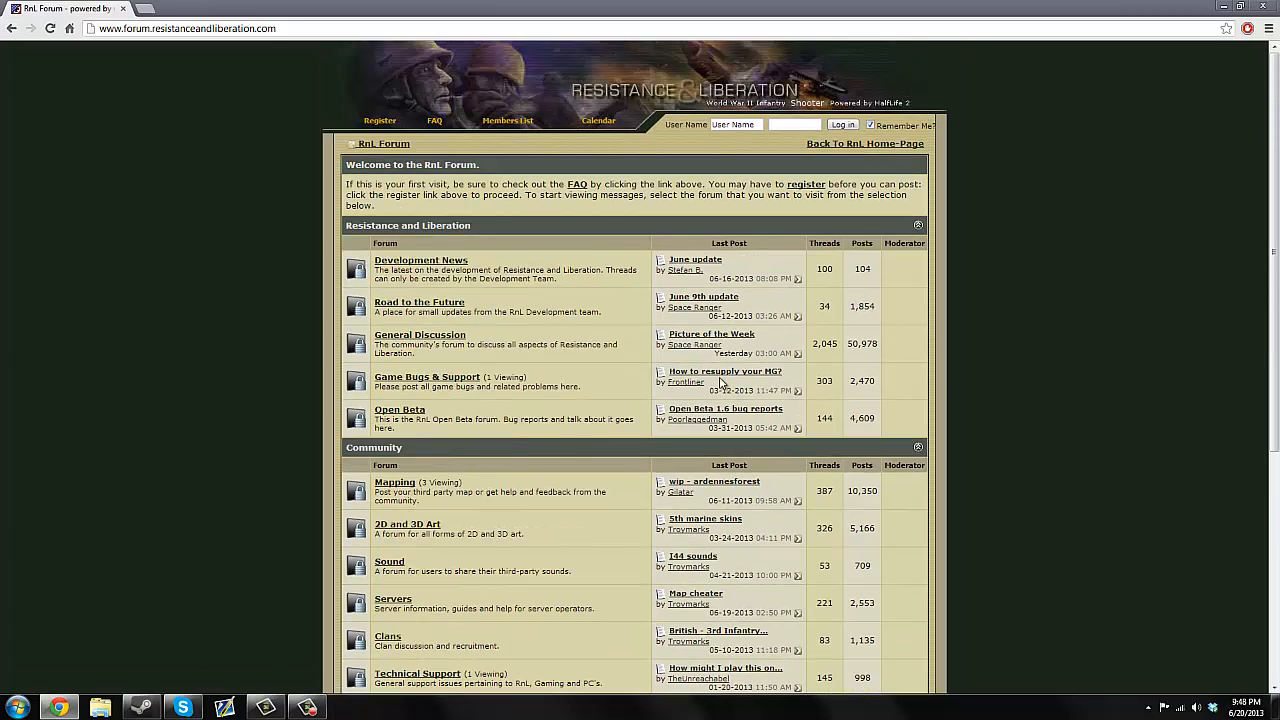
{"action": "mouse_move", "coordinate": [468, 402]}
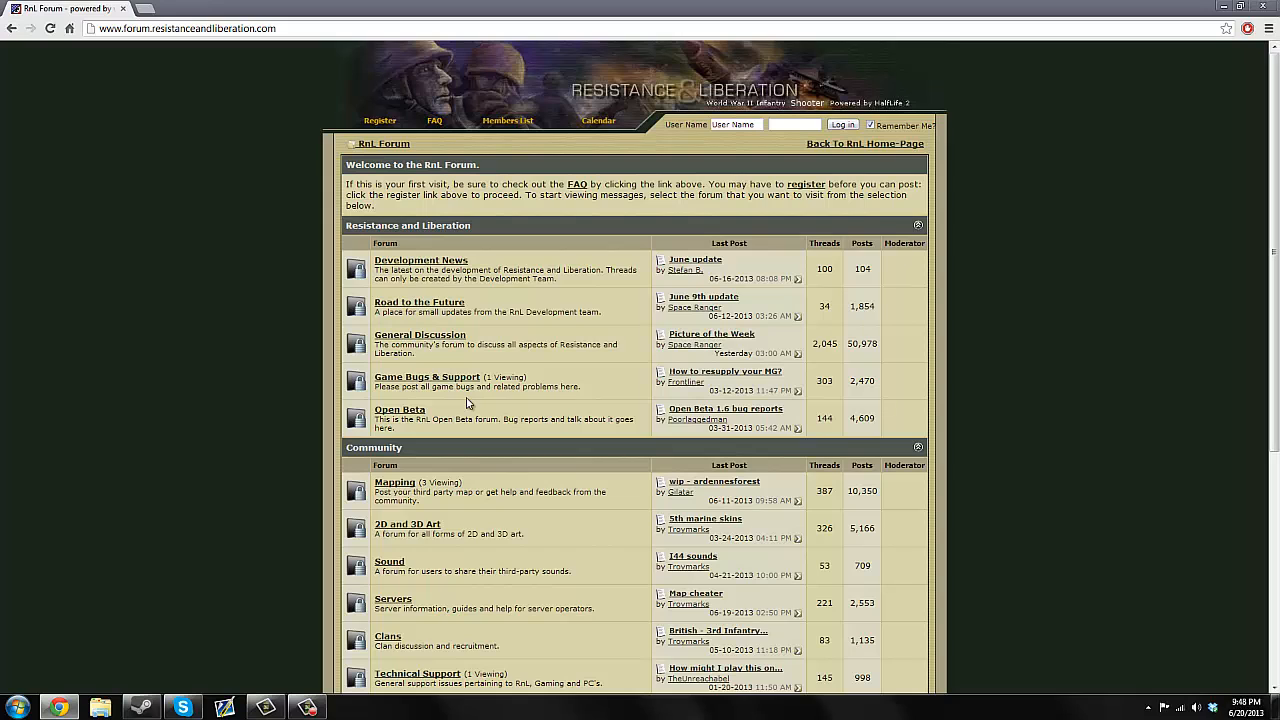